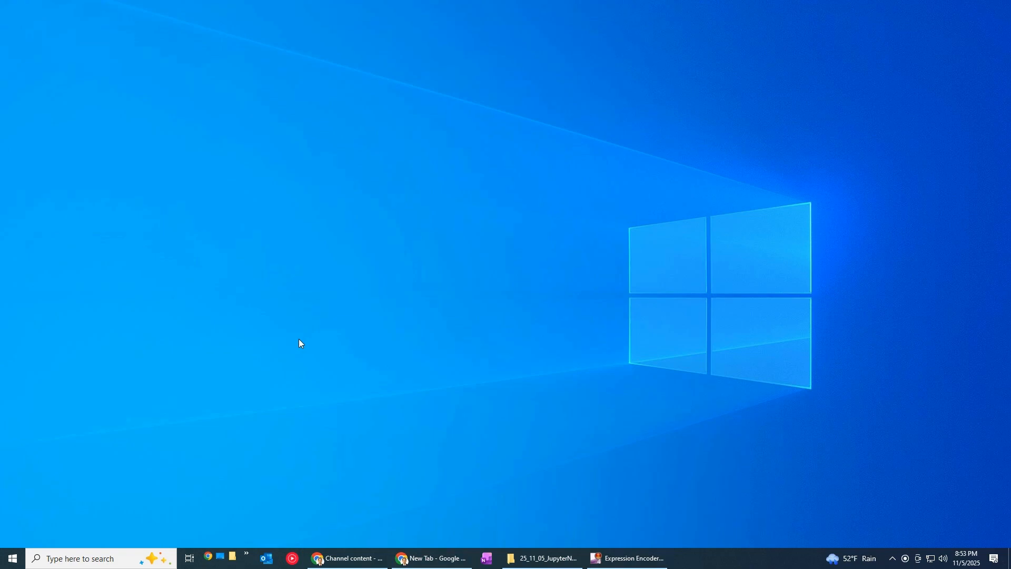
# - Bring up the Windows taskbar search panel listing recent apps
pyautogui.click(11, 558)
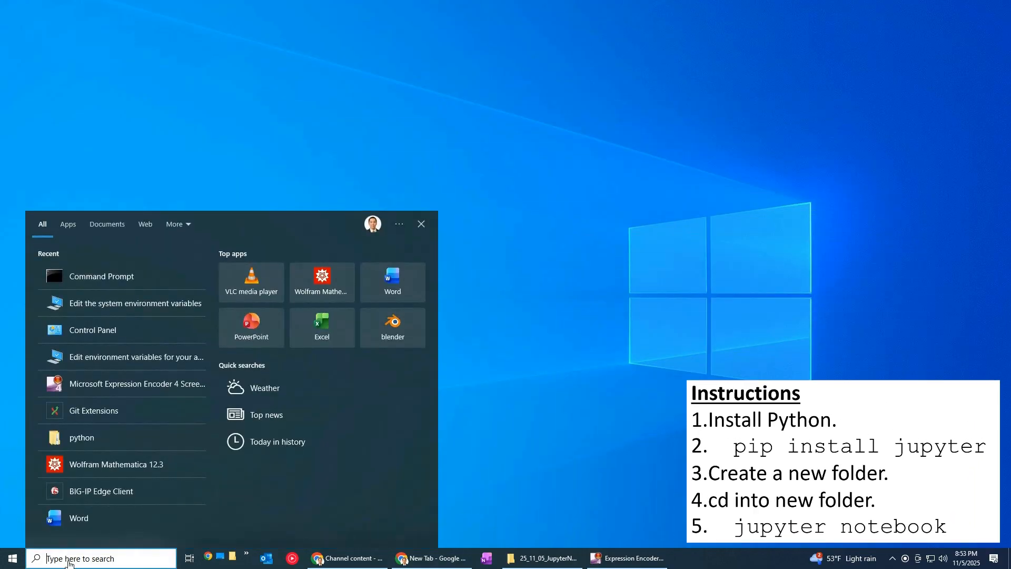
# - Run python --version in Command Prompt, which reports Python was not found
pyautogui.click(100, 276)
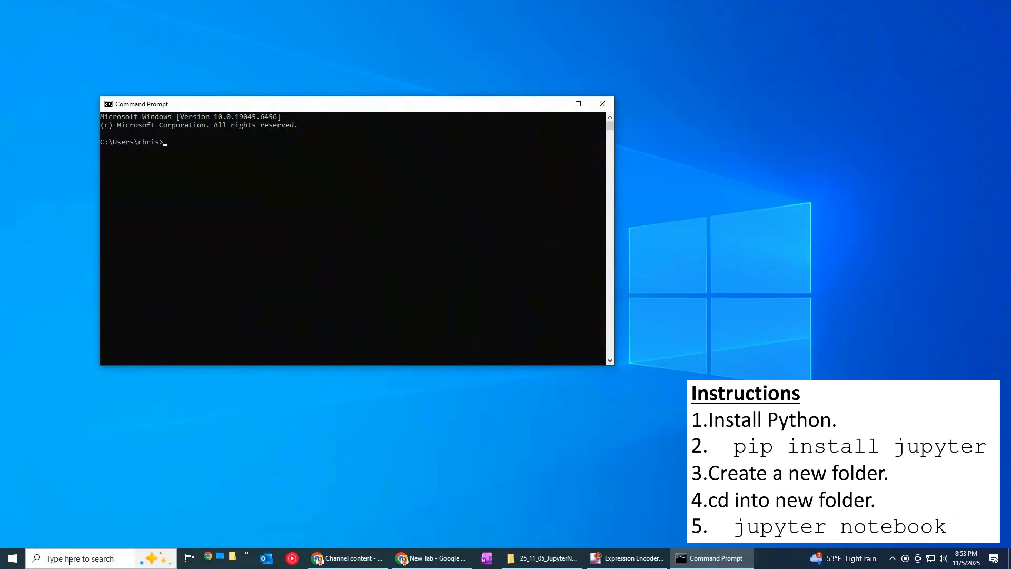
pyautogui.write('pyt')
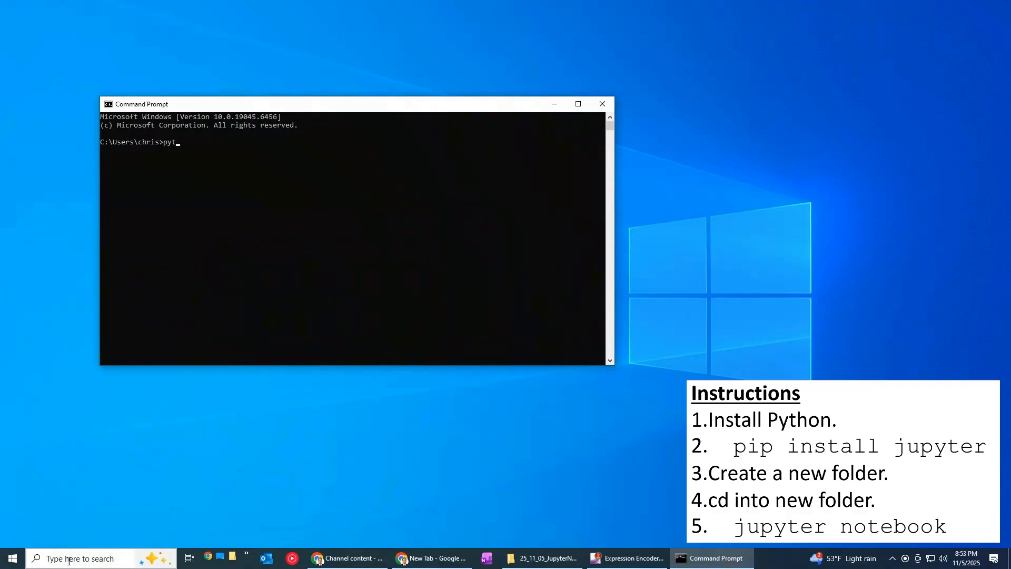
pyautogui.write('hon --vers')
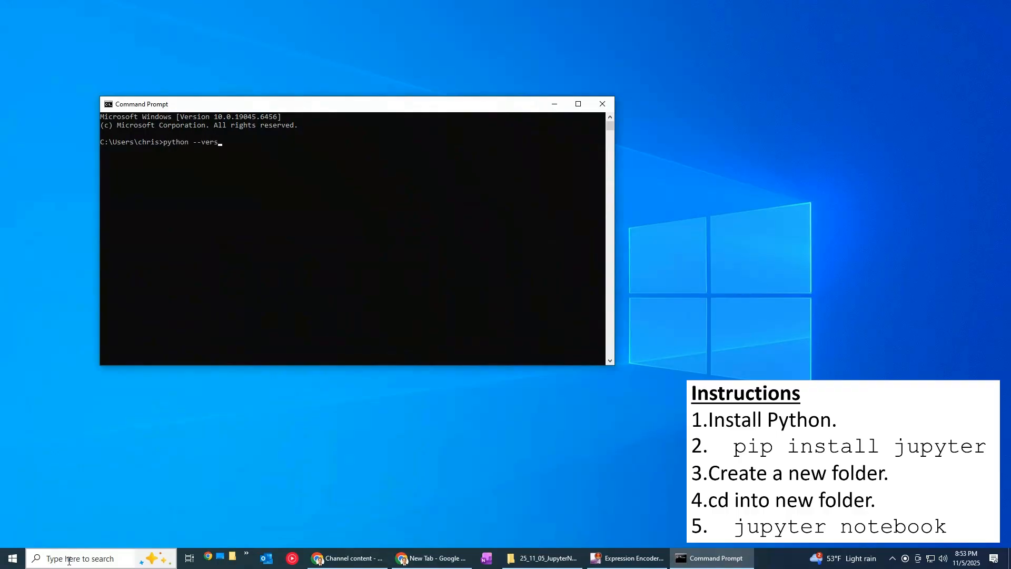
pyautogui.press('Return')
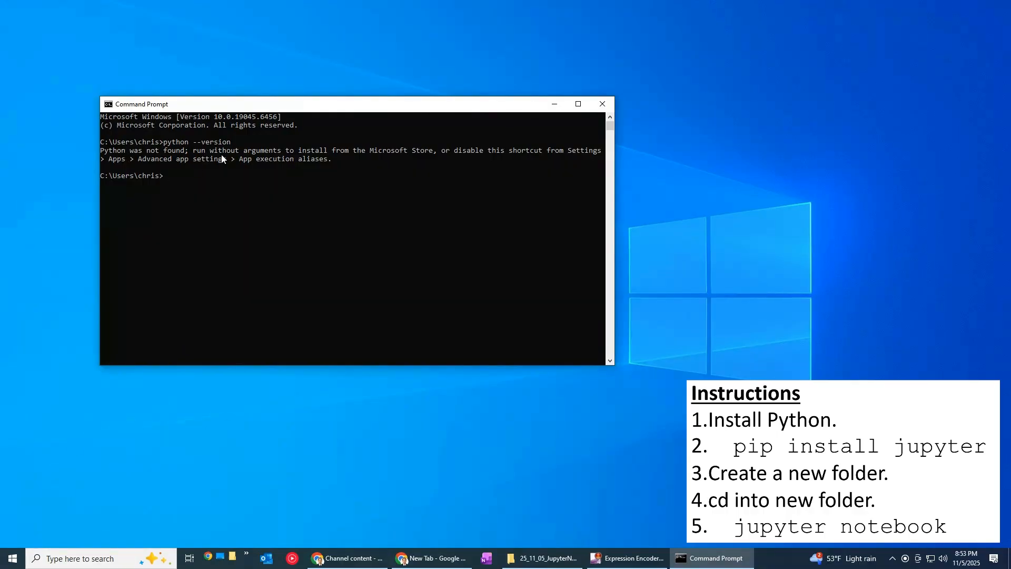
pyautogui.moveTo(369, 185)
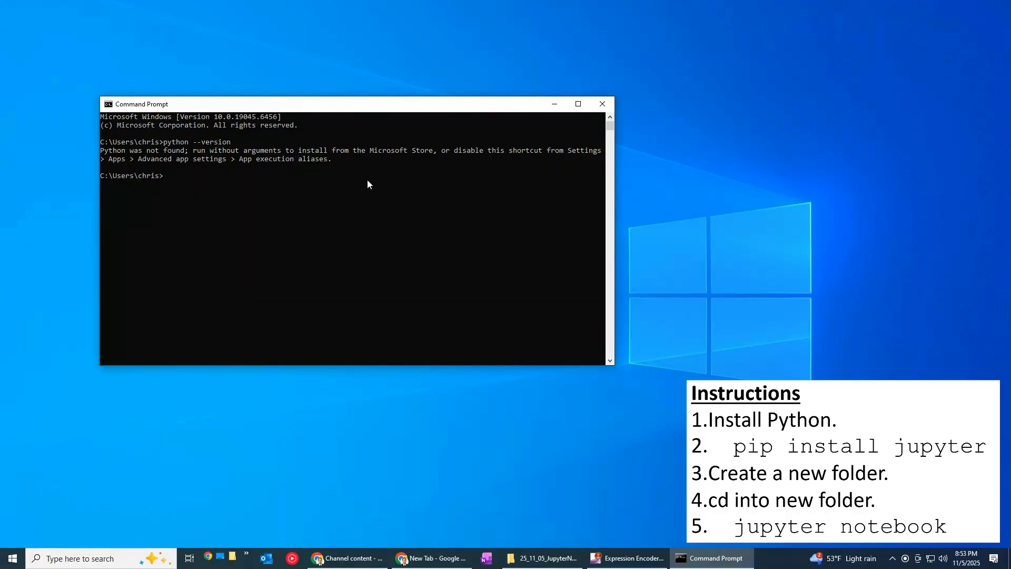
# - Find 'Edit the system environment variables' via search and show the Environment Variables list
pyautogui.click(12, 559)
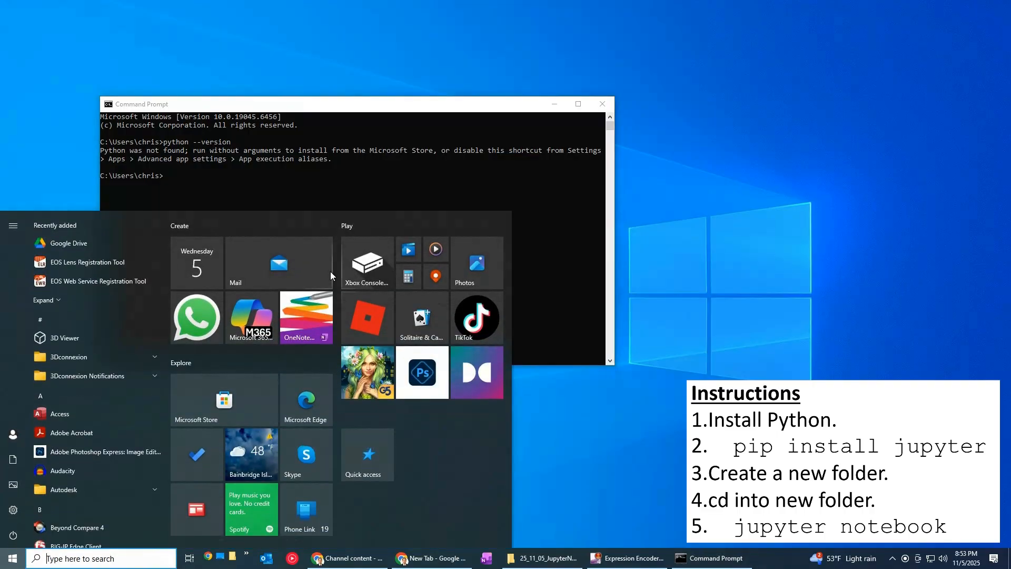
pyautogui.write('enc')
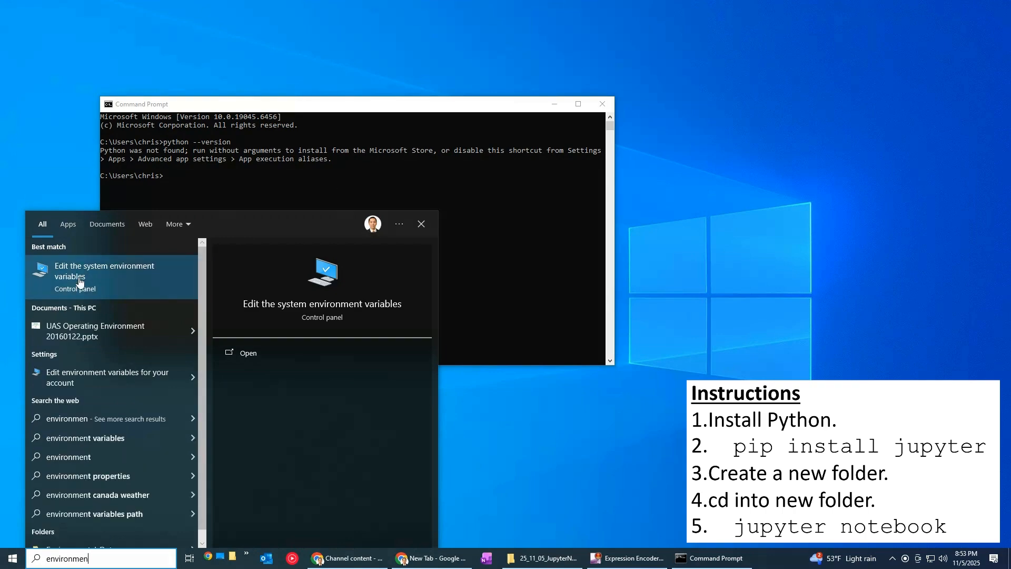
pyautogui.click(105, 270)
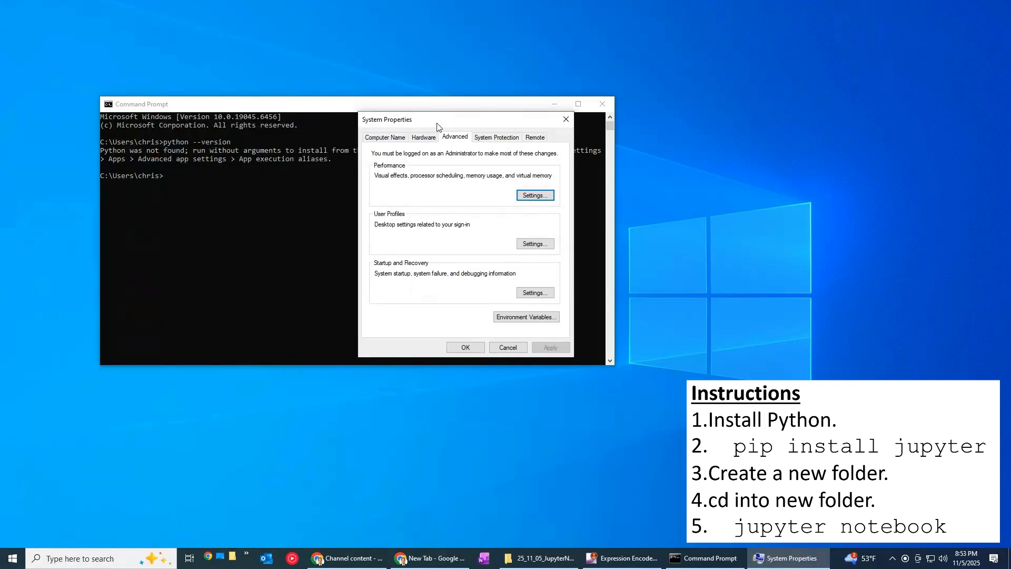
pyautogui.click(526, 317)
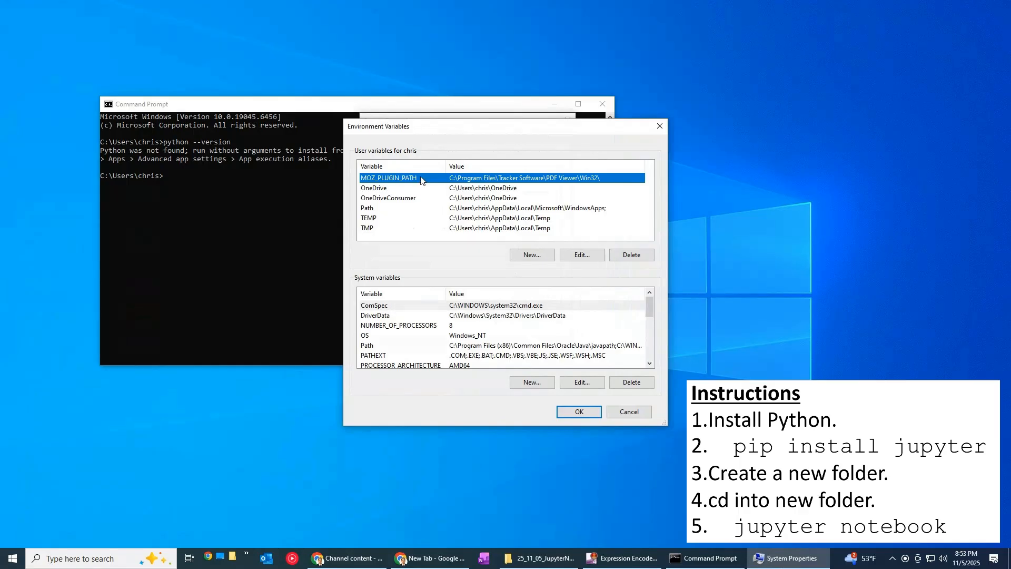
# - Inspect the user Path entries (only WindowsApps) and leave them unchanged
pyautogui.click(367, 208)
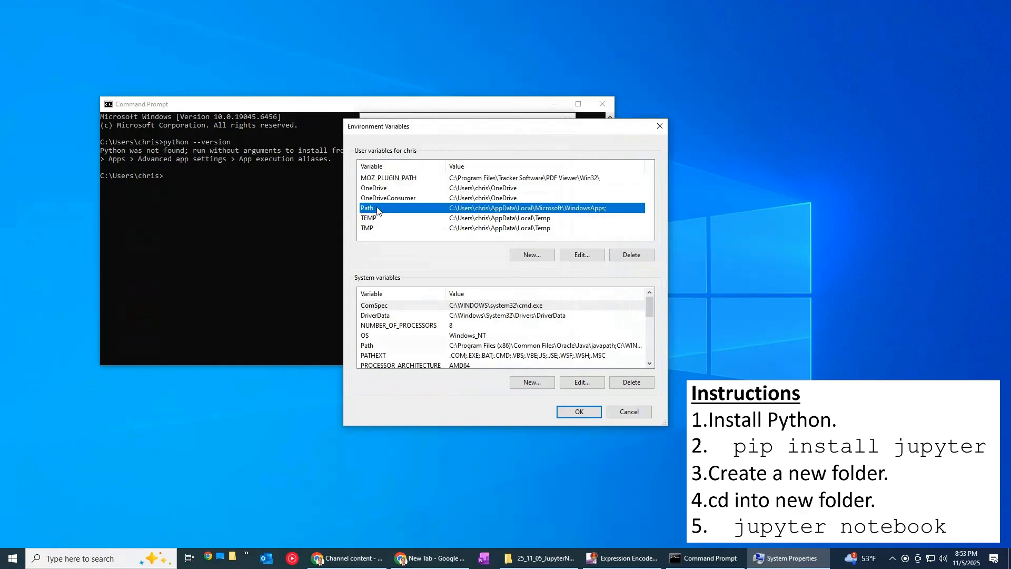
pyautogui.click(582, 254)
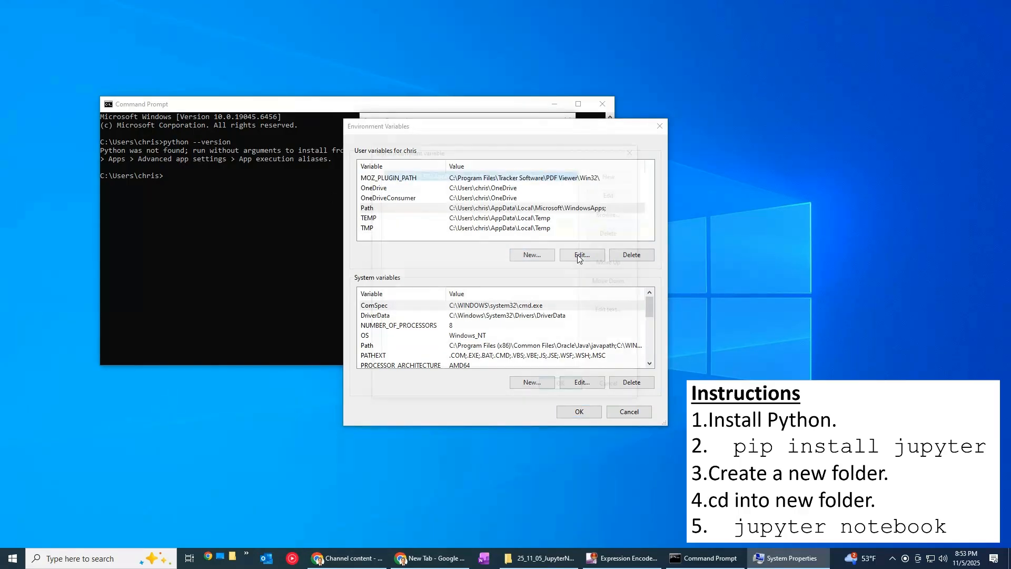
pyautogui.click(579, 254)
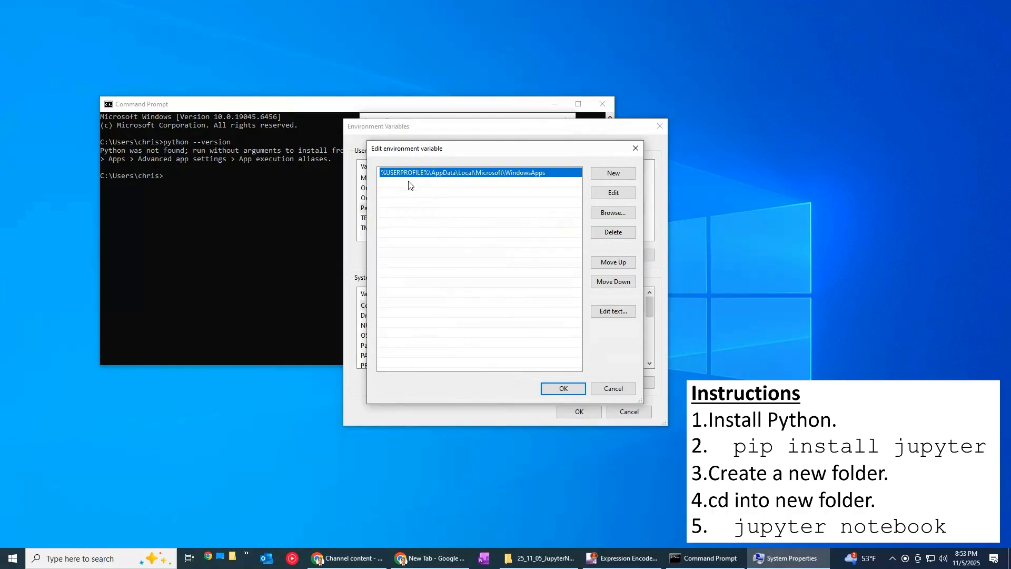
pyautogui.moveTo(456, 191)
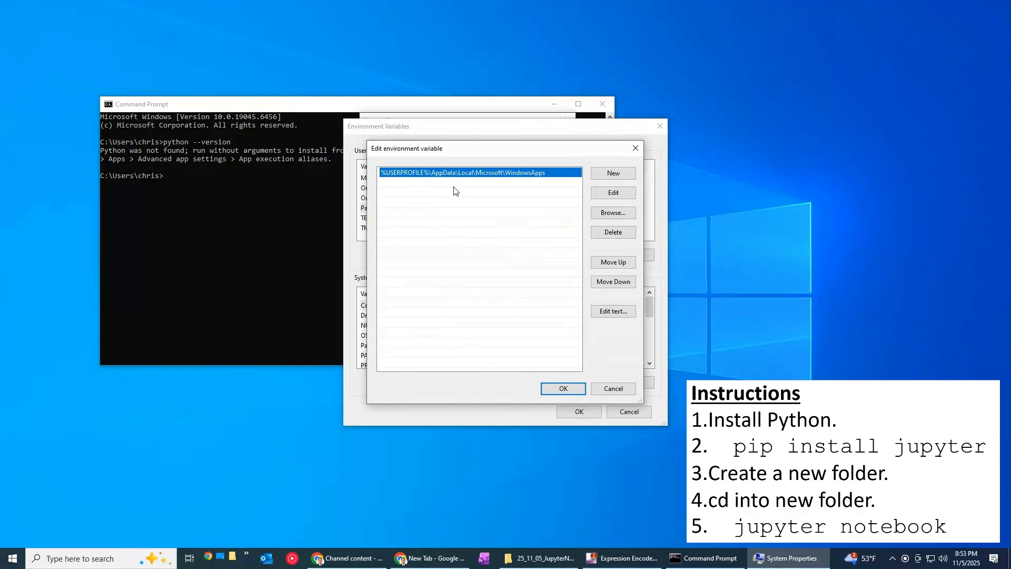
pyautogui.moveTo(596, 373)
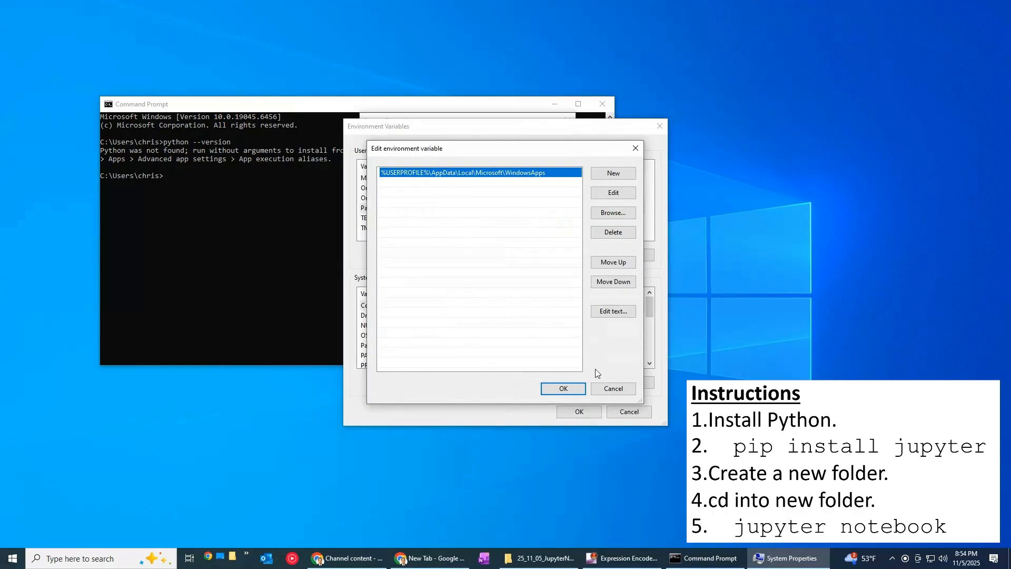
pyautogui.click(612, 389)
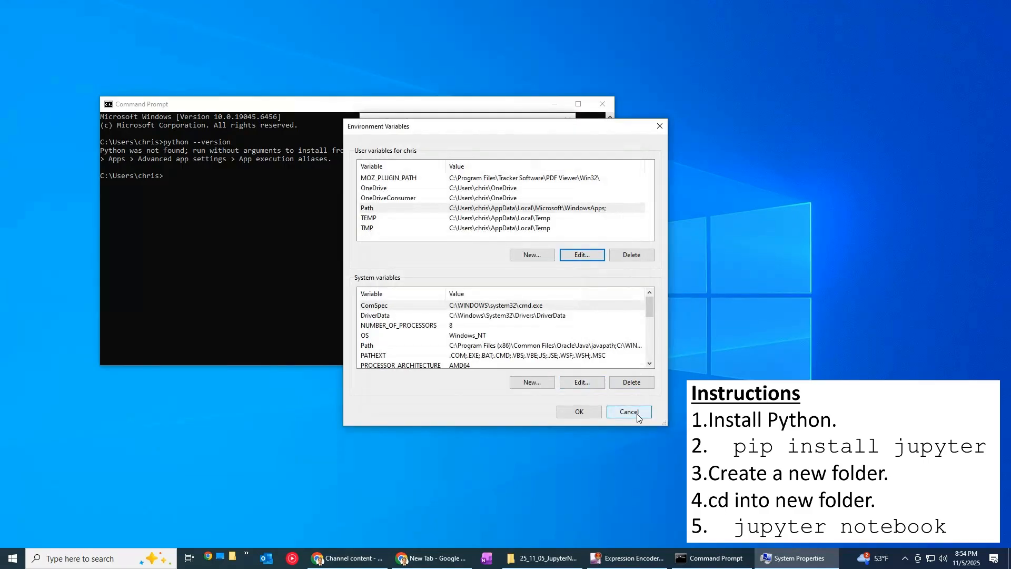
# - Close the settings dialogs and Command Prompt, then go to python.org in Chrome
pyautogui.click(628, 412)
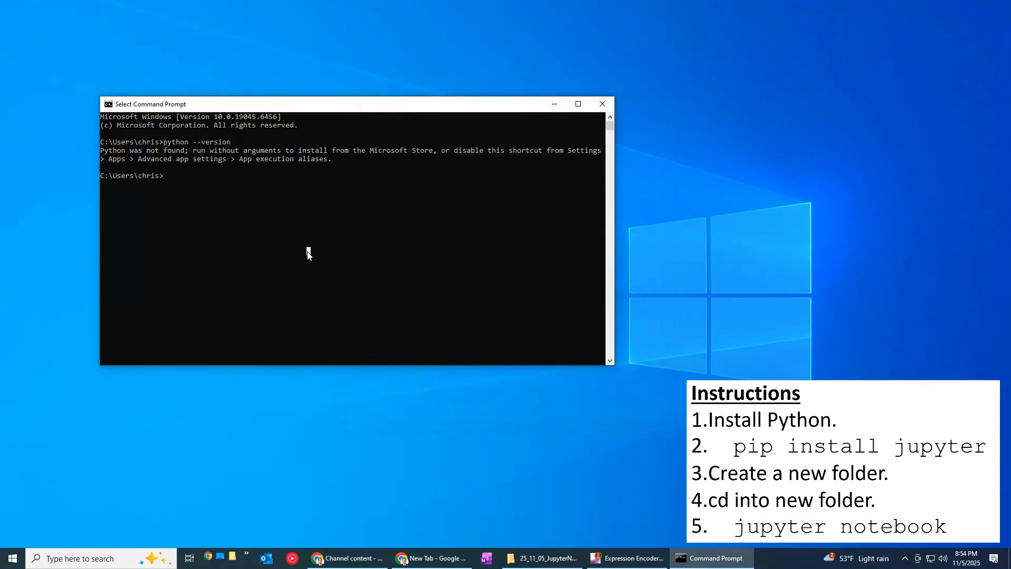
pyautogui.click(602, 104)
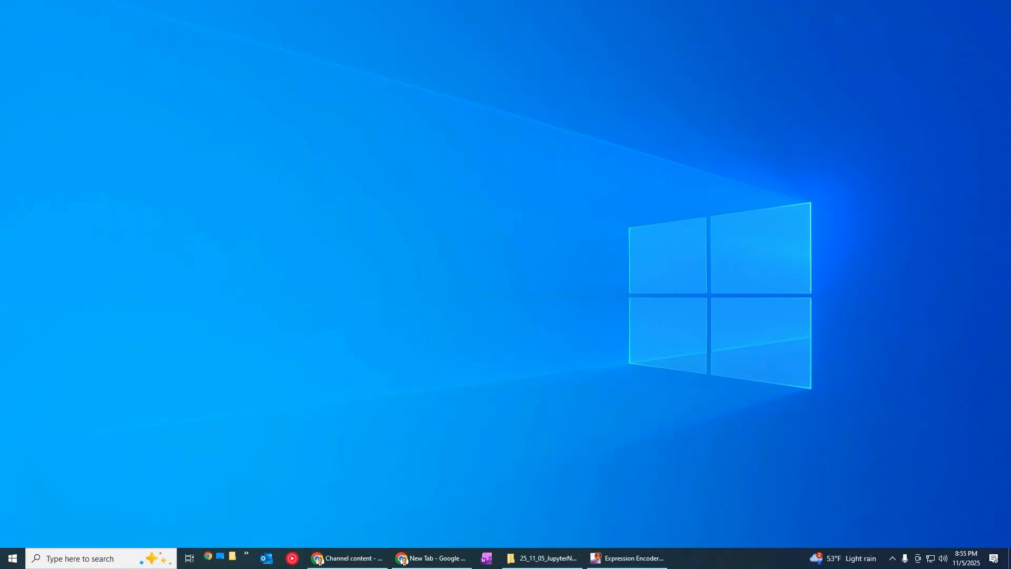
pyautogui.click(431, 563)
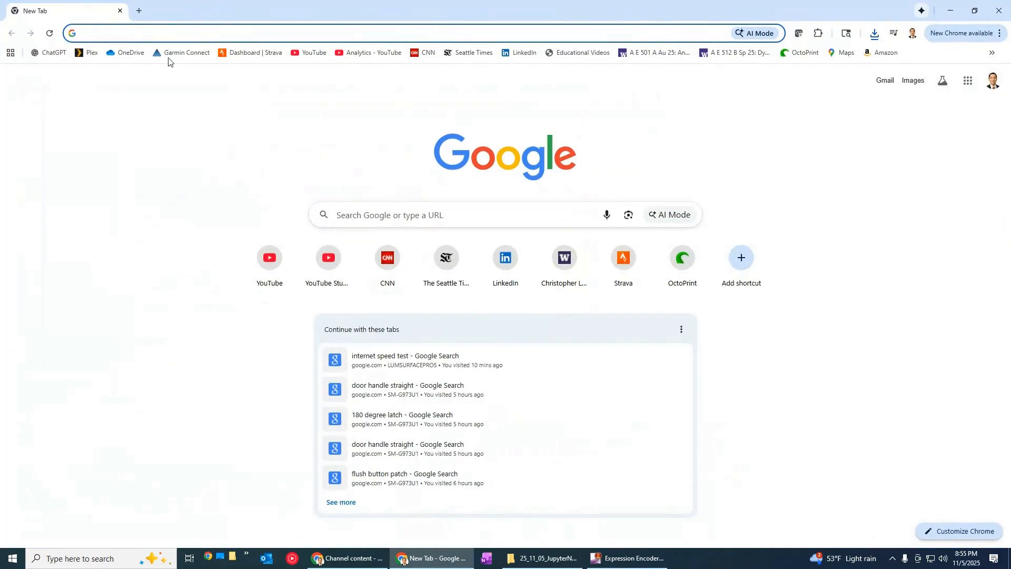
pyautogui.write('python')
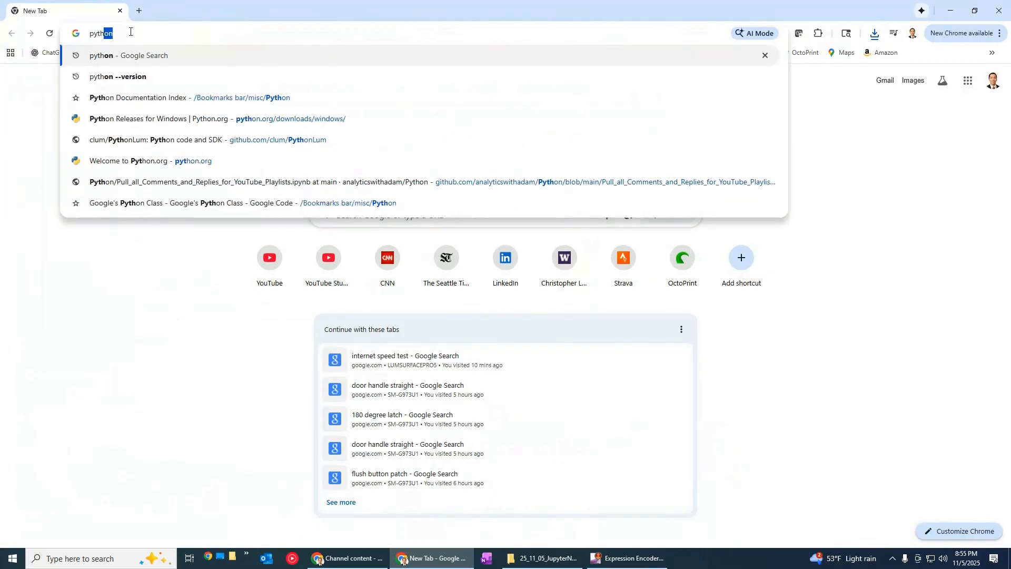
pyautogui.press('Return')
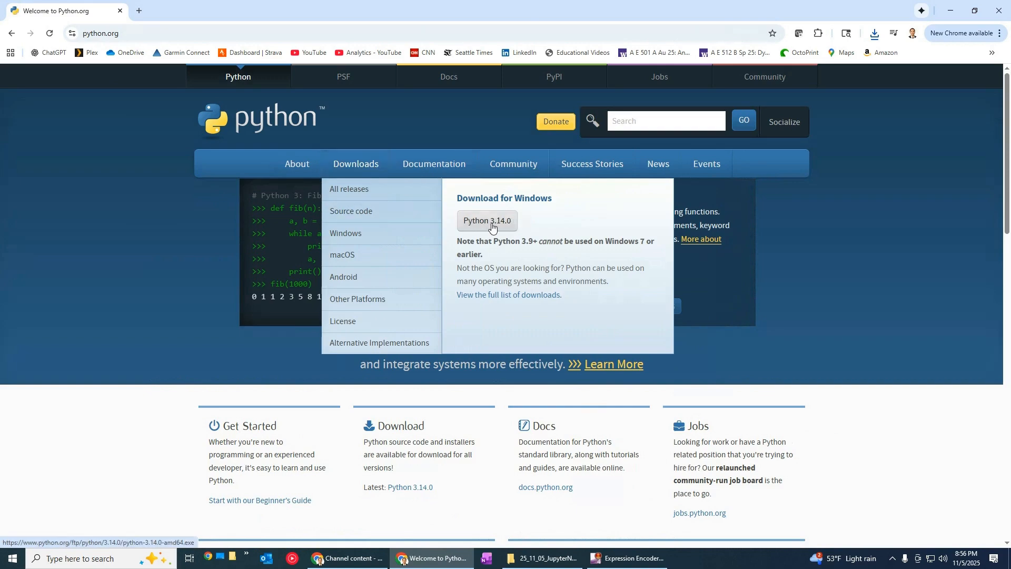
# - Download the Python 3.14.0 Windows installer and show it in the Downloads folder
pyautogui.click(486, 220)
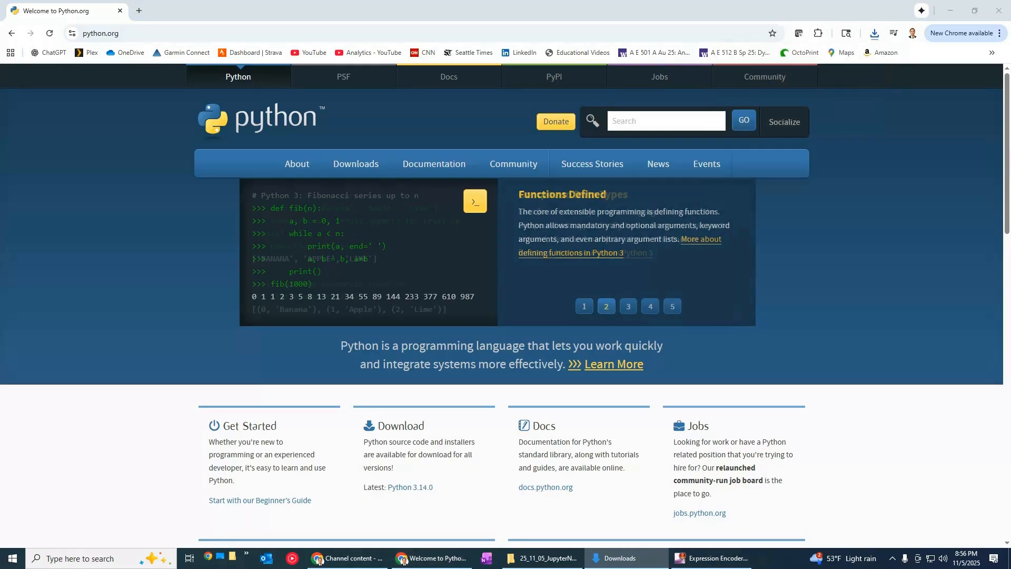
pyautogui.click(622, 558)
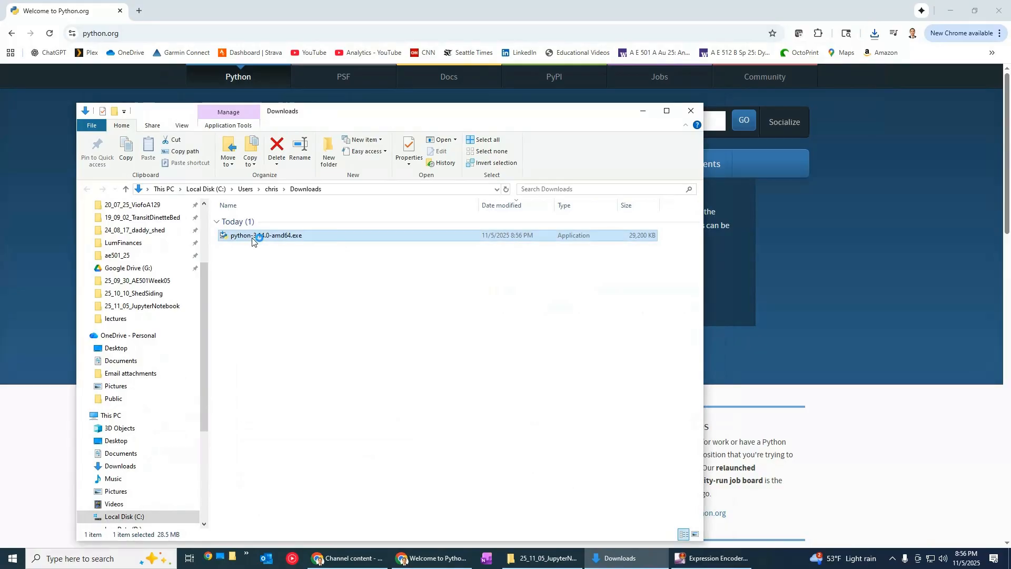
# - Run the Python 3.14.0 installer with 'Add python.exe to PATH' checked and Install Now
pyautogui.doubleClick(266, 235)
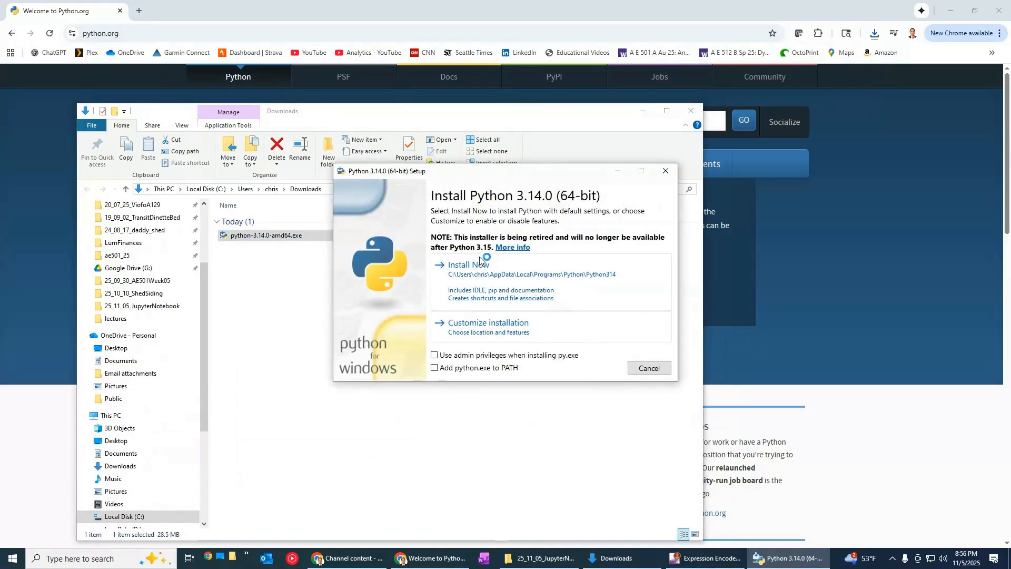
pyautogui.moveTo(335, 337)
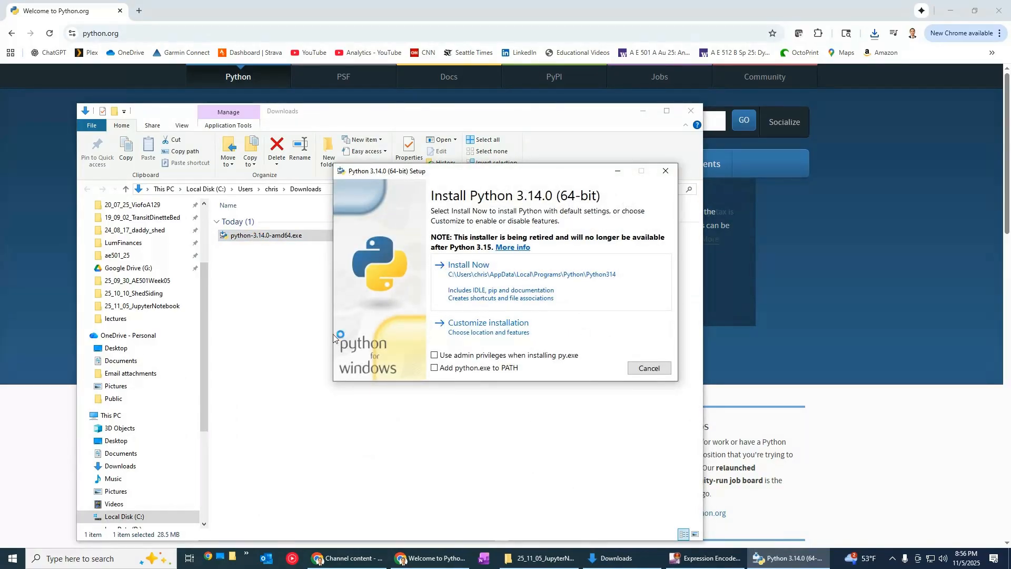
pyautogui.moveTo(436, 369)
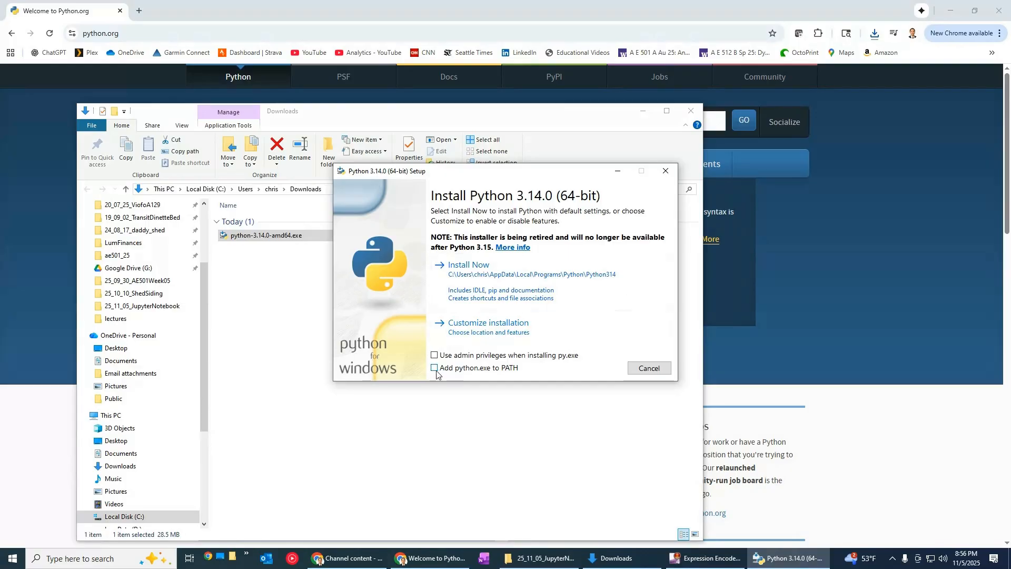
pyautogui.moveTo(493, 373)
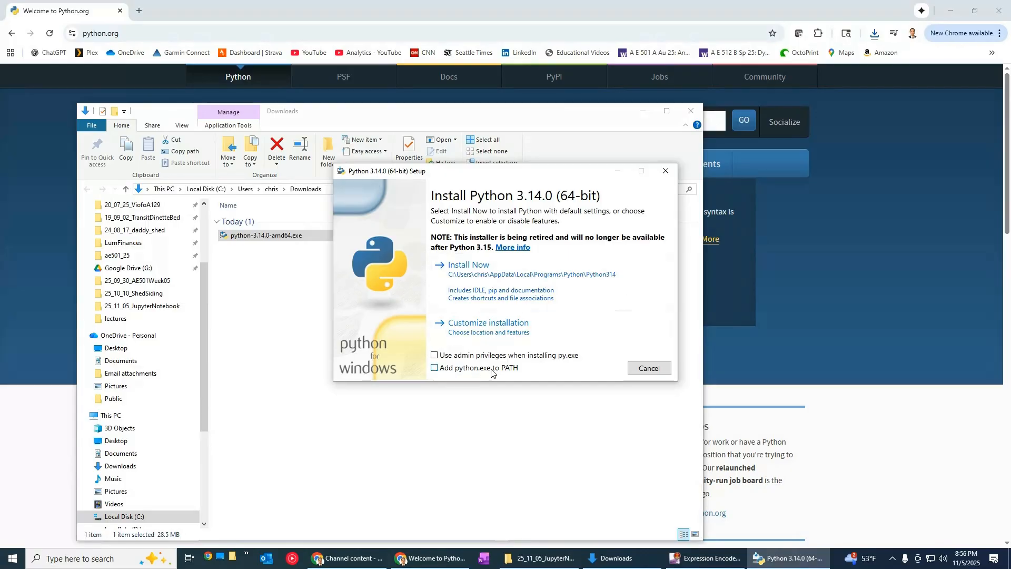
pyautogui.moveTo(431, 373)
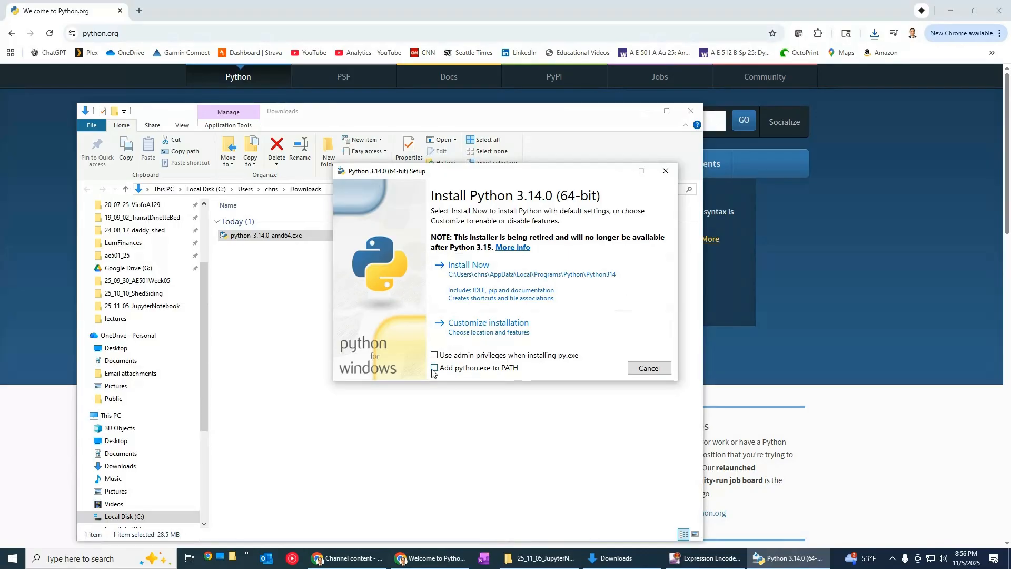
pyautogui.click(436, 368)
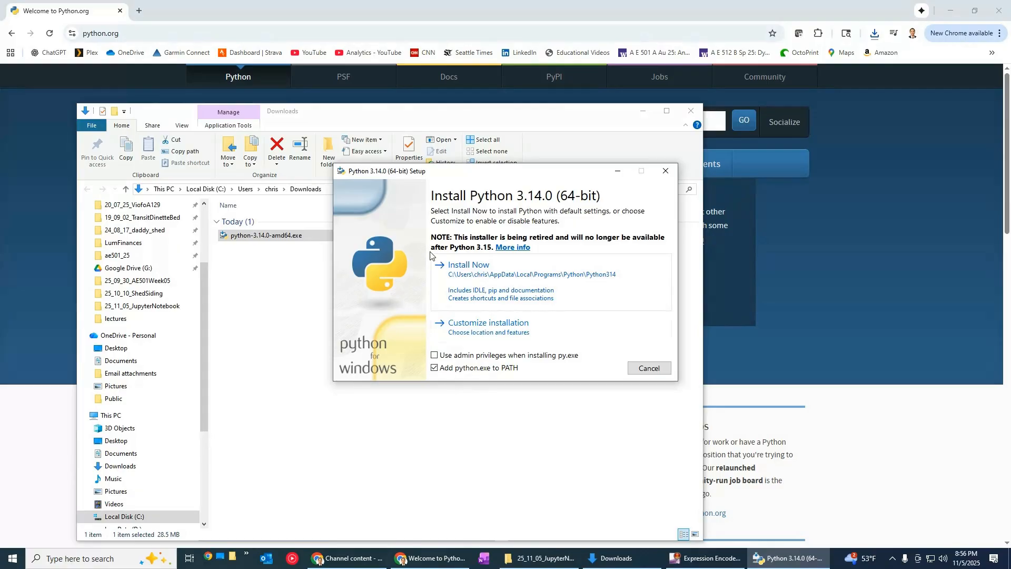
pyautogui.moveTo(466, 269)
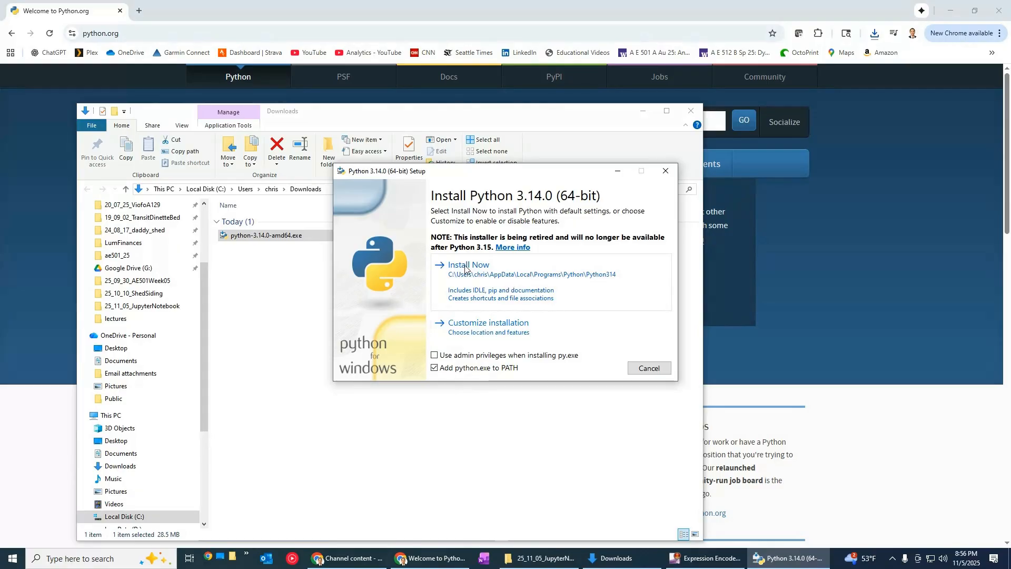
pyautogui.click(467, 264)
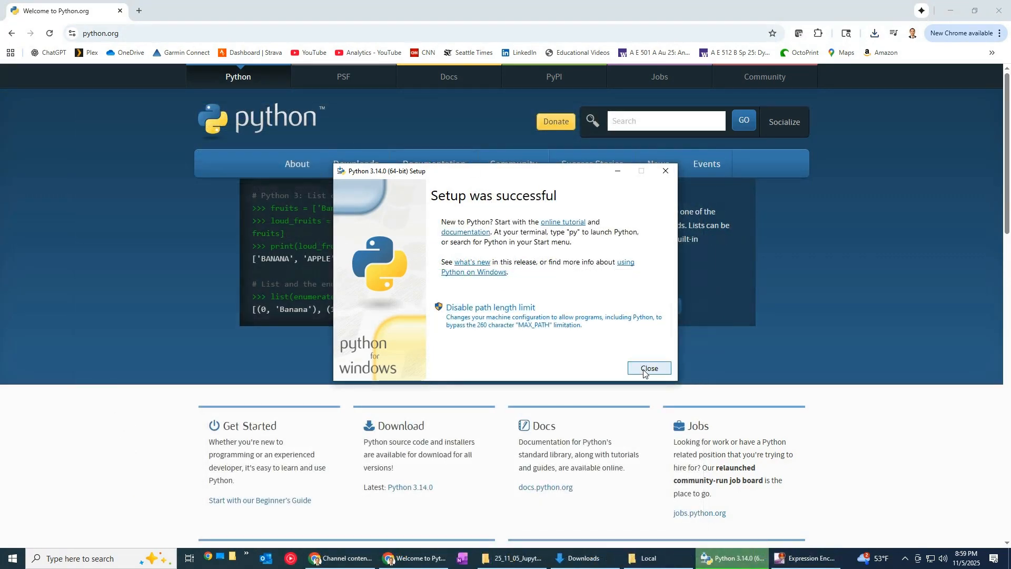
# - Dismiss the installer and confirm python --version now reports 3.14.0 in Command Prompt
pyautogui.click(650, 368)
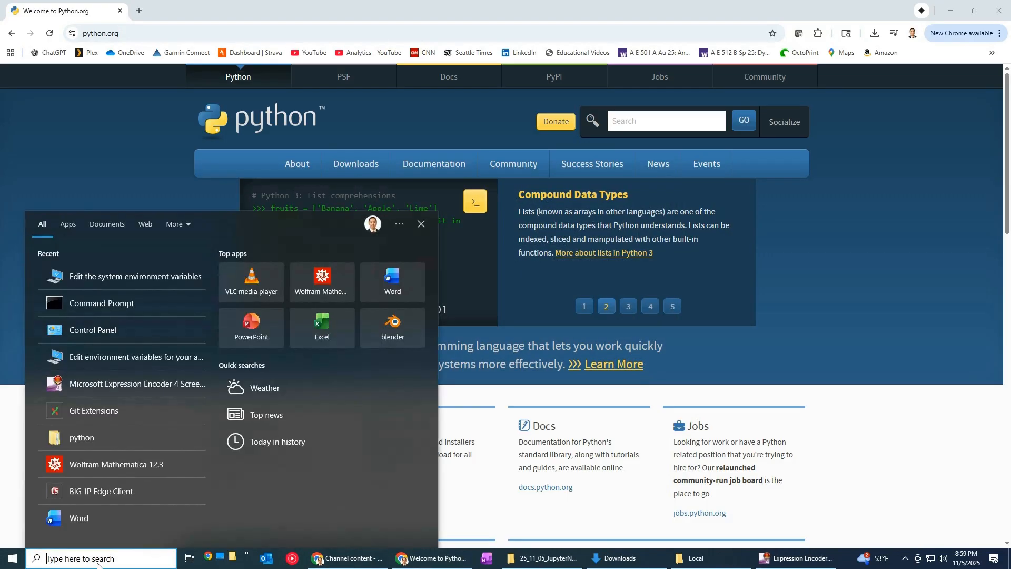
pyautogui.click(101, 302)
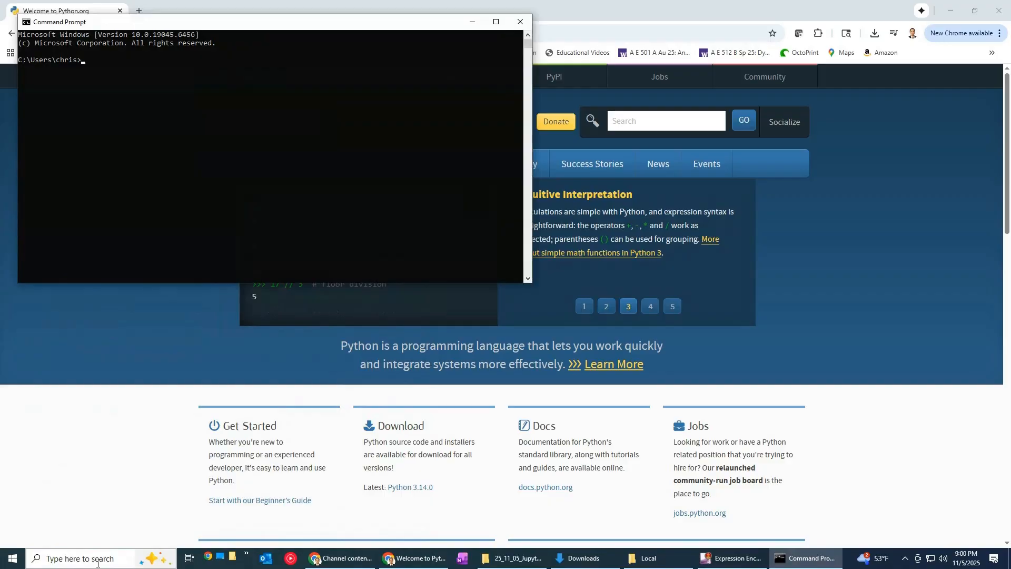
pyautogui.write('python --')
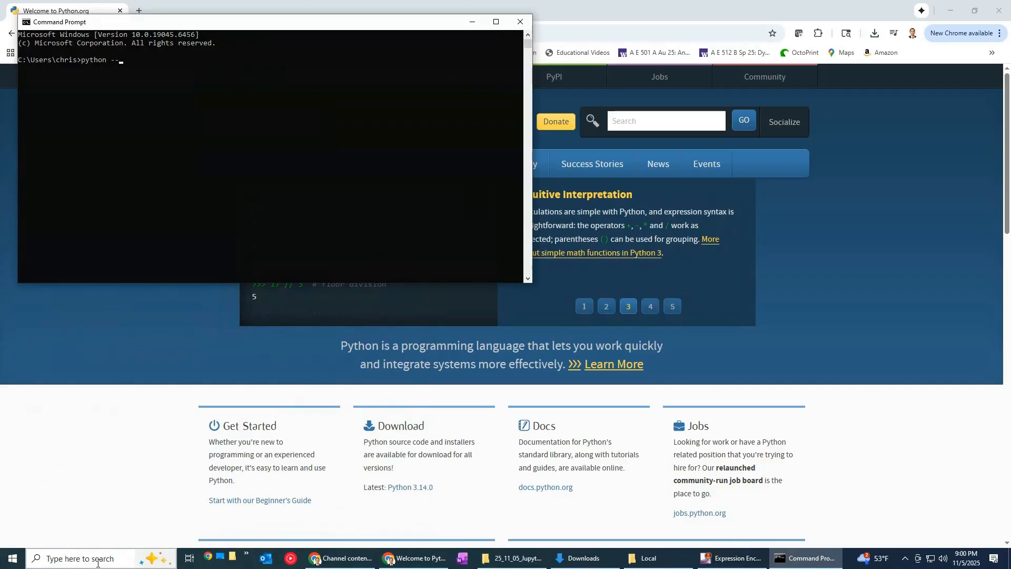
pyautogui.press('Return')
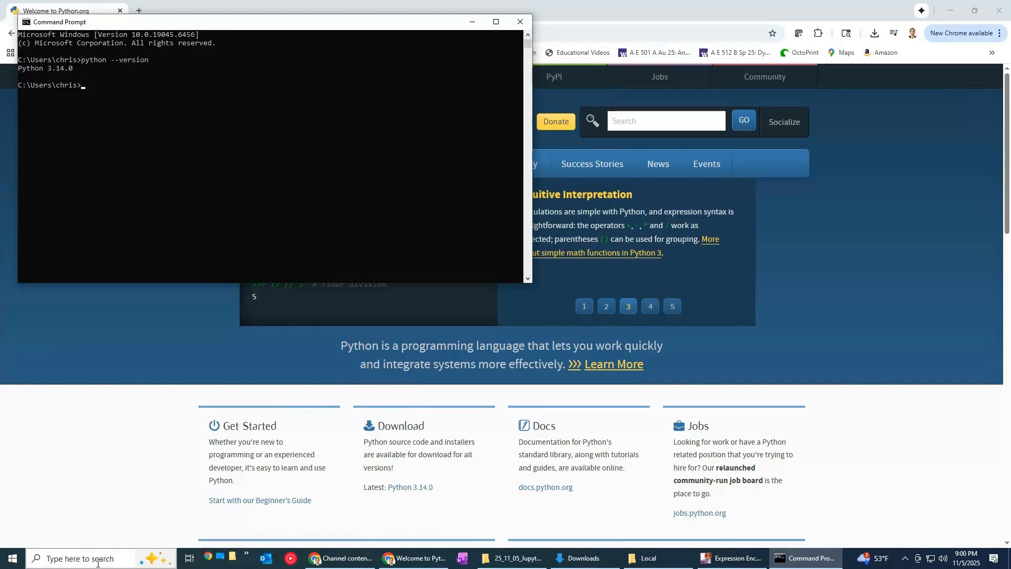
# - Search the Start menu for the environment variables settings
pyautogui.click(12, 558)
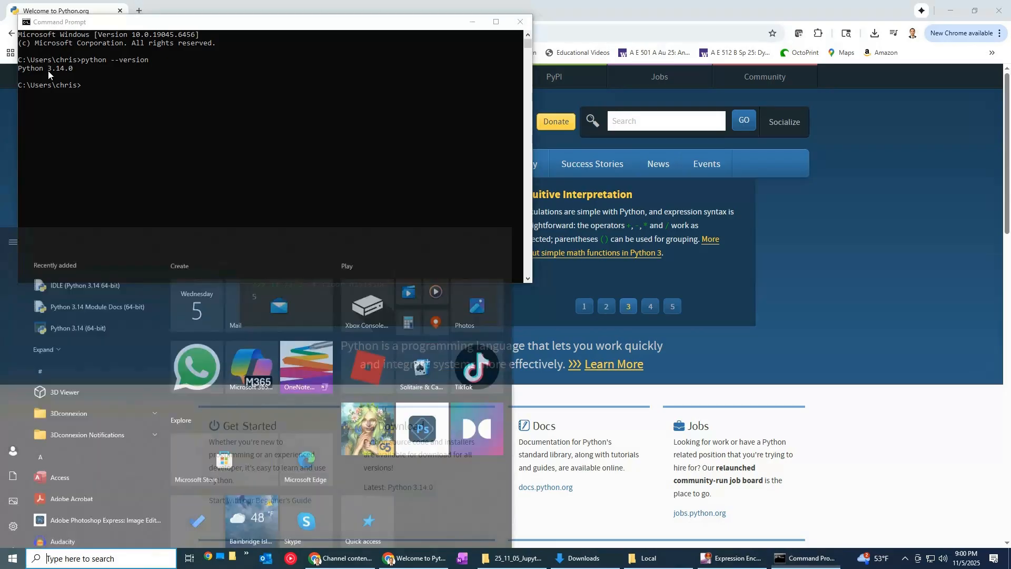
pyautogui.write('envir')
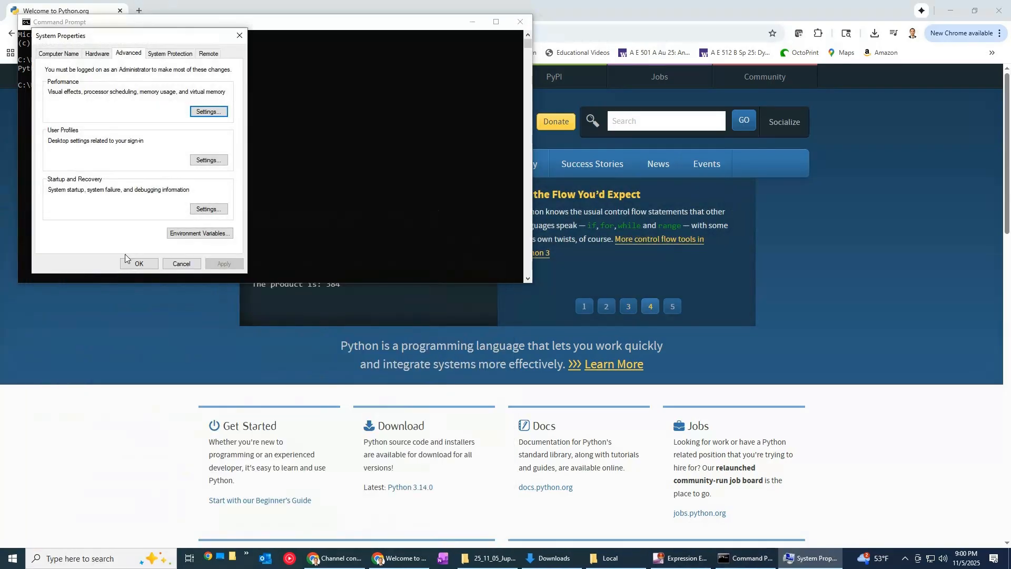
# - Review the user Path entries for Python314, Scripts and Launcher folders, then cancel unchanged
pyautogui.click(200, 234)
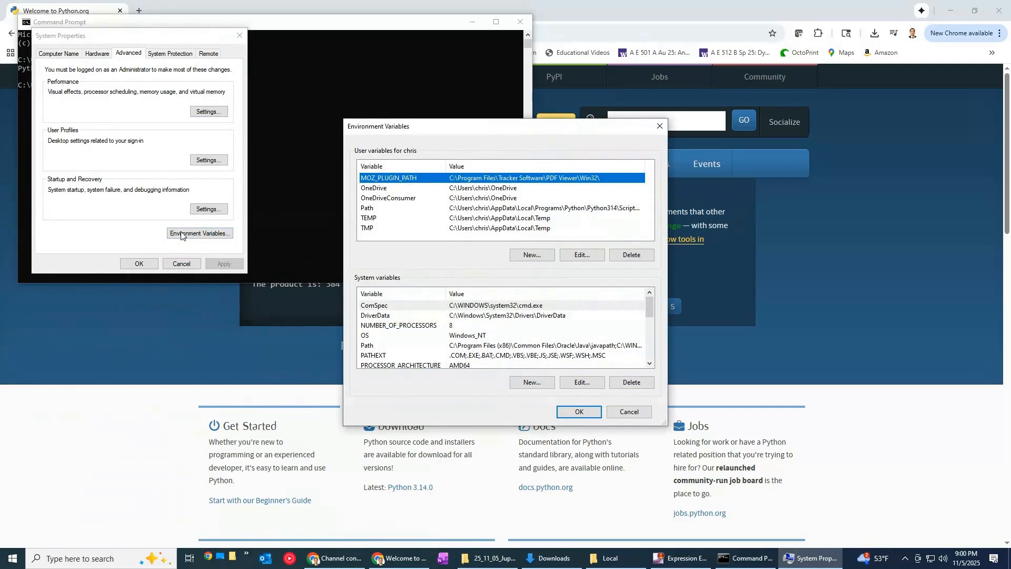
pyautogui.moveTo(379, 219)
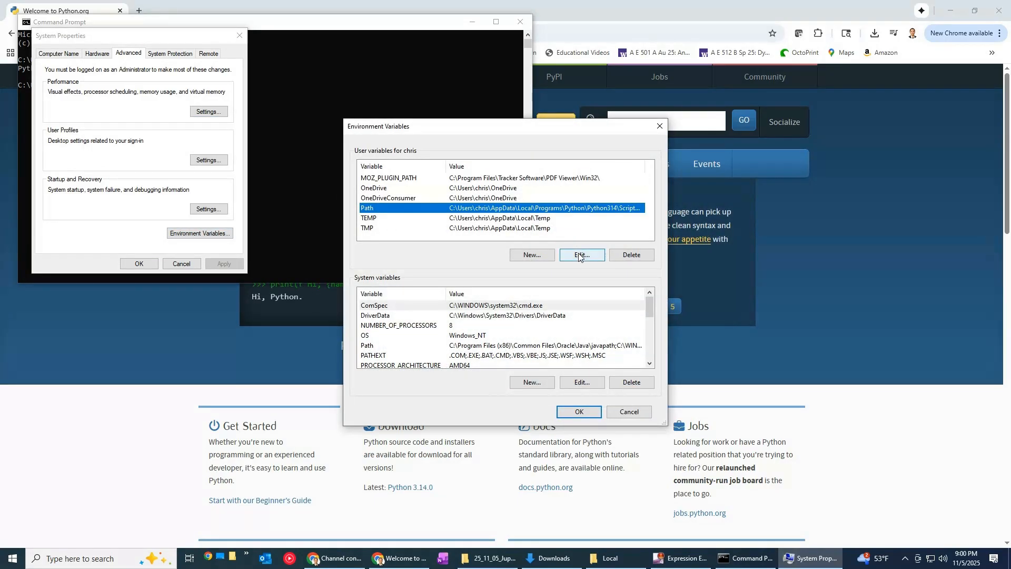
pyautogui.click(581, 255)
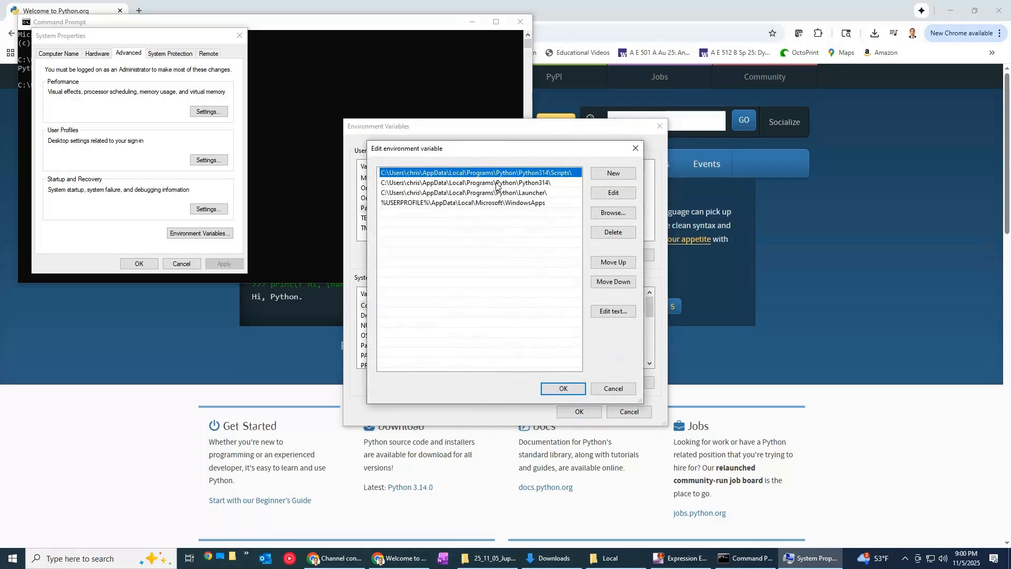
pyautogui.moveTo(516, 187)
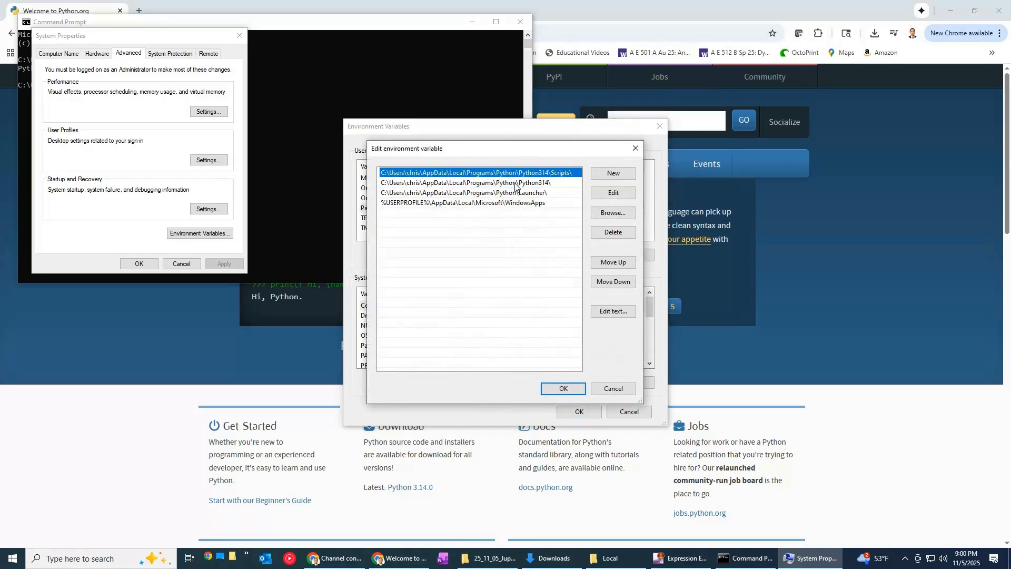
pyautogui.click(479, 191)
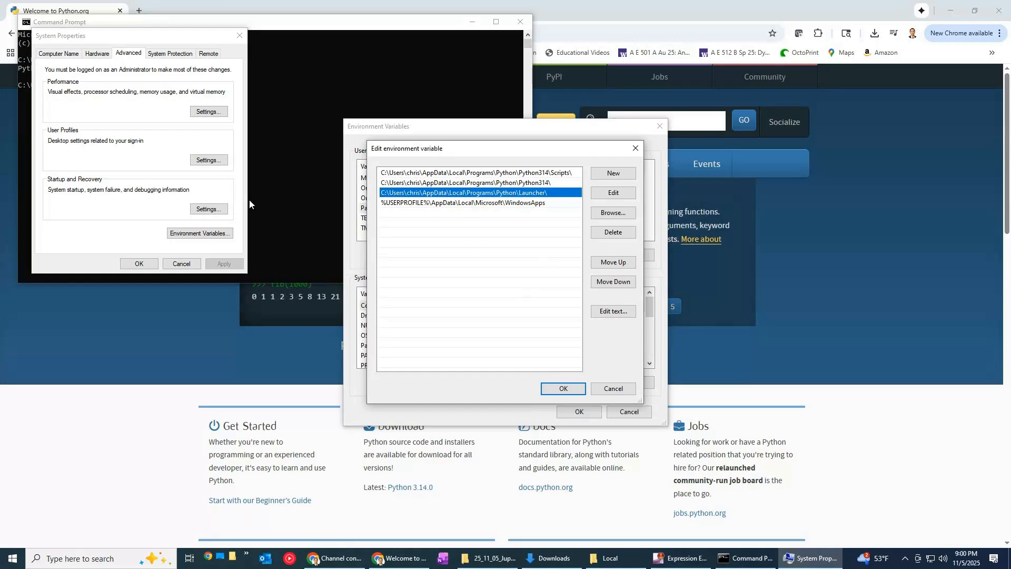
pyautogui.moveTo(612, 388)
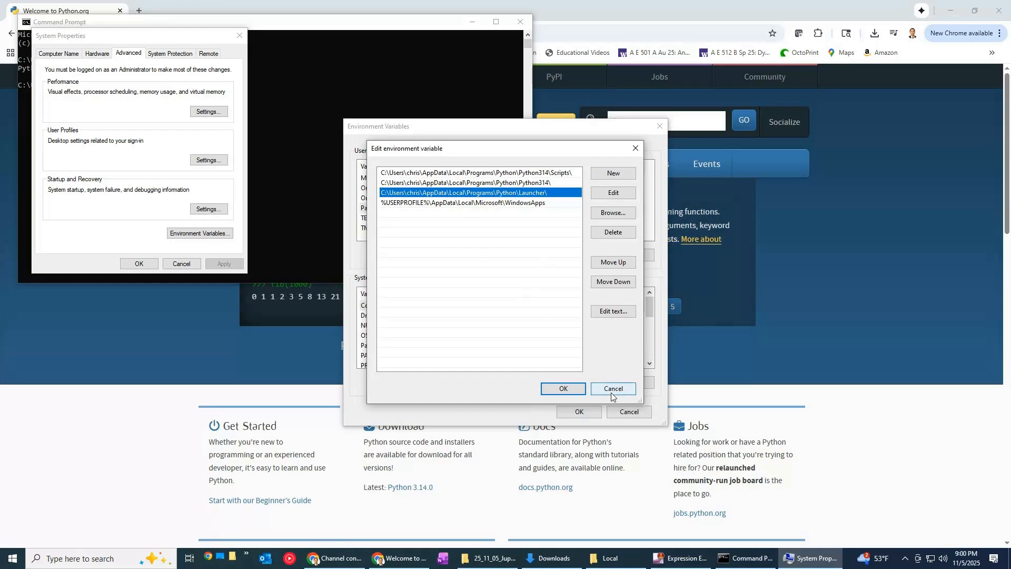
pyautogui.click(611, 389)
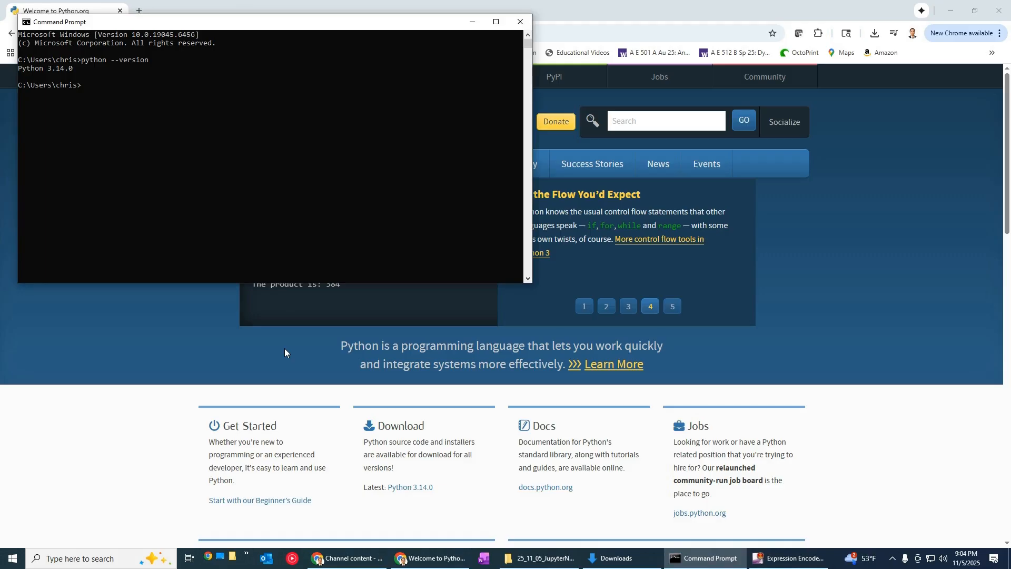
# - Confirm pip --version reports pip 25.2 for Python 3.14
pyautogui.write('pip --v')
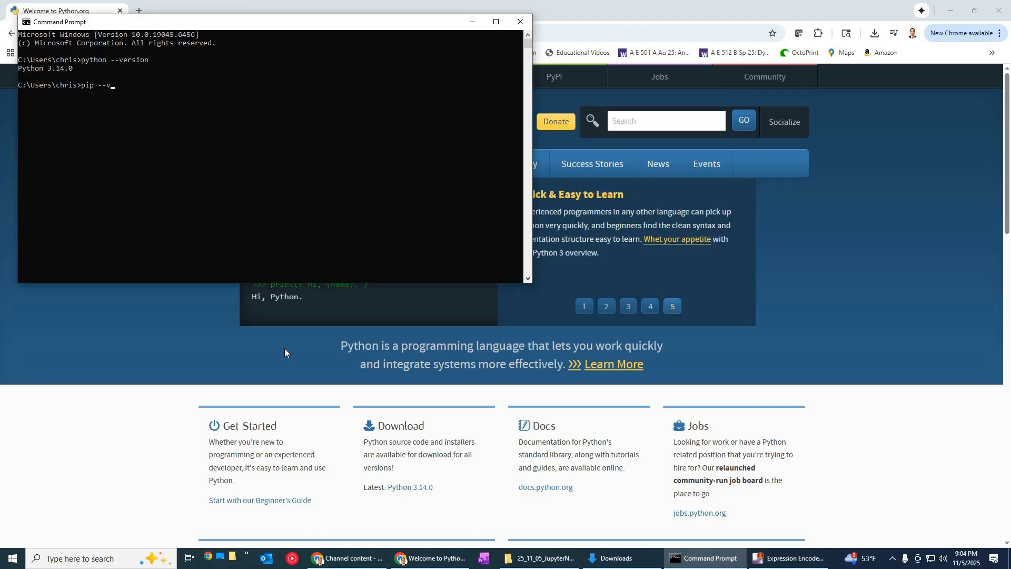
pyautogui.write('ersion')
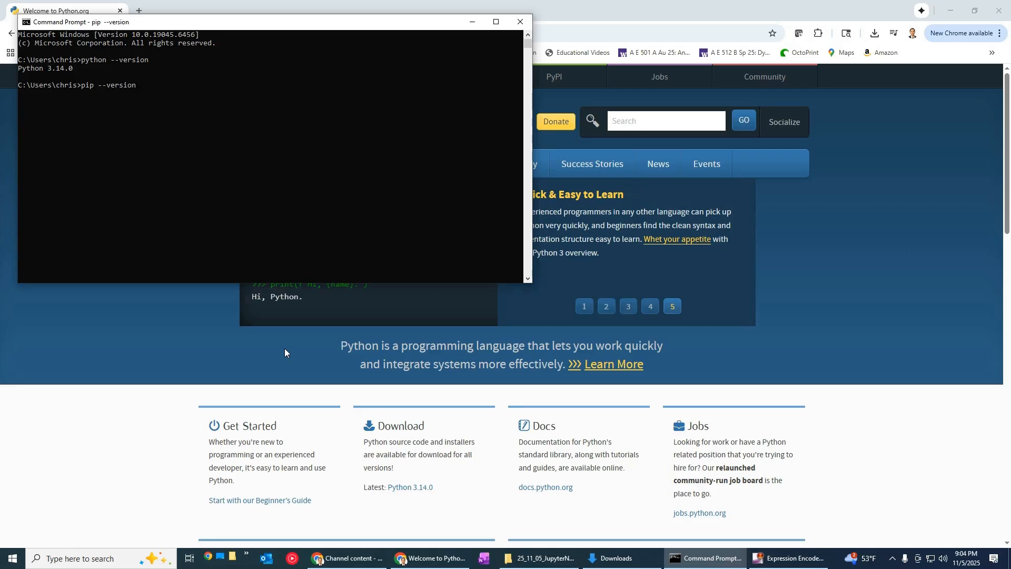
pyautogui.press('Return')
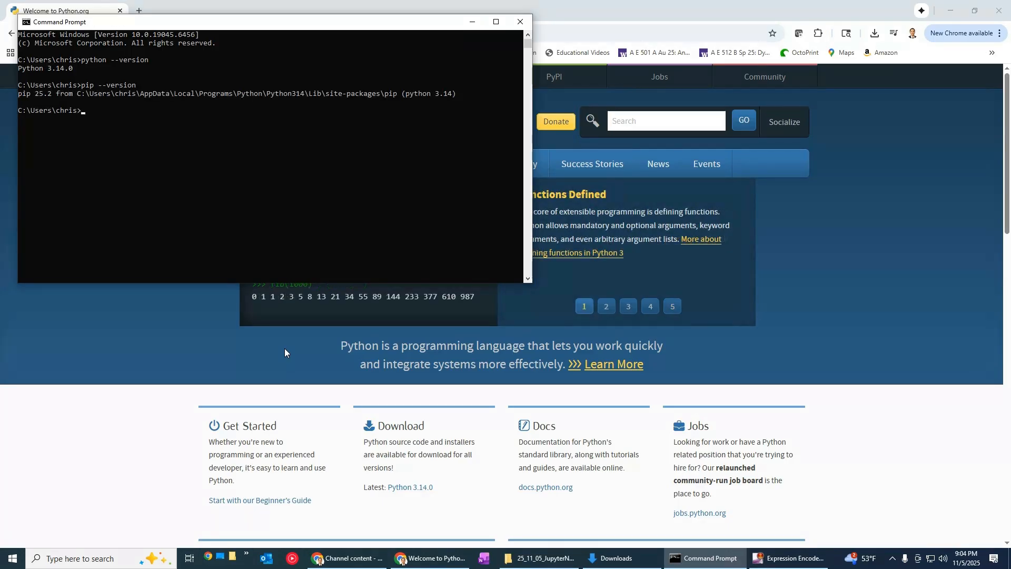
# - Install Jupyter with pip install jupyter
pyautogui.write('pip install')
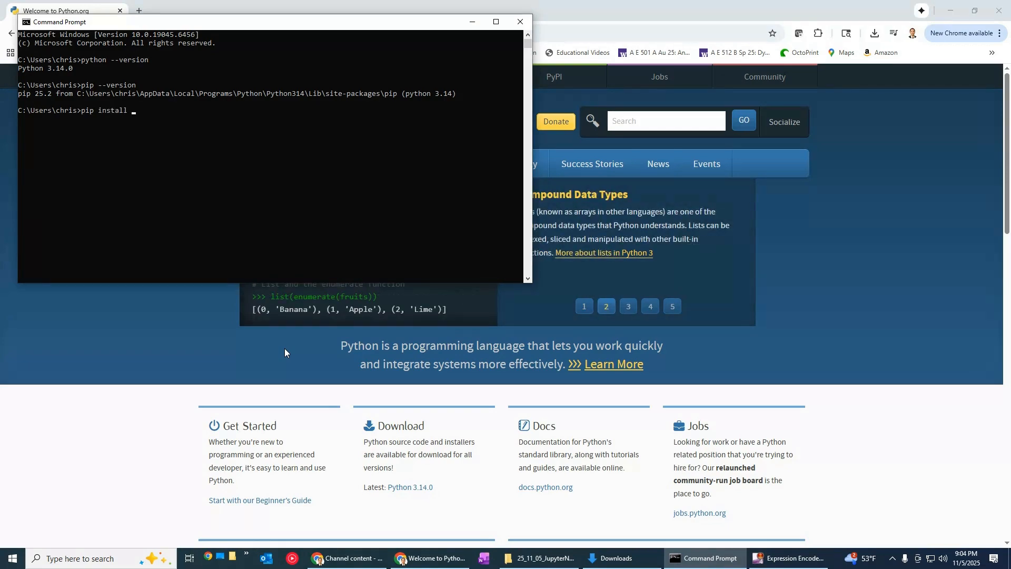
pyautogui.write('jup')
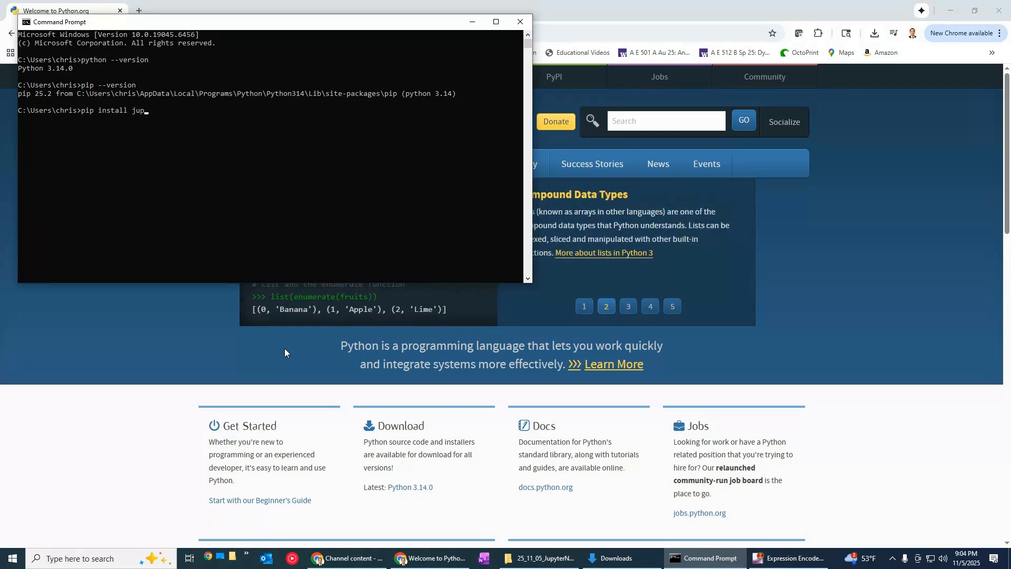
pyautogui.write('yter')
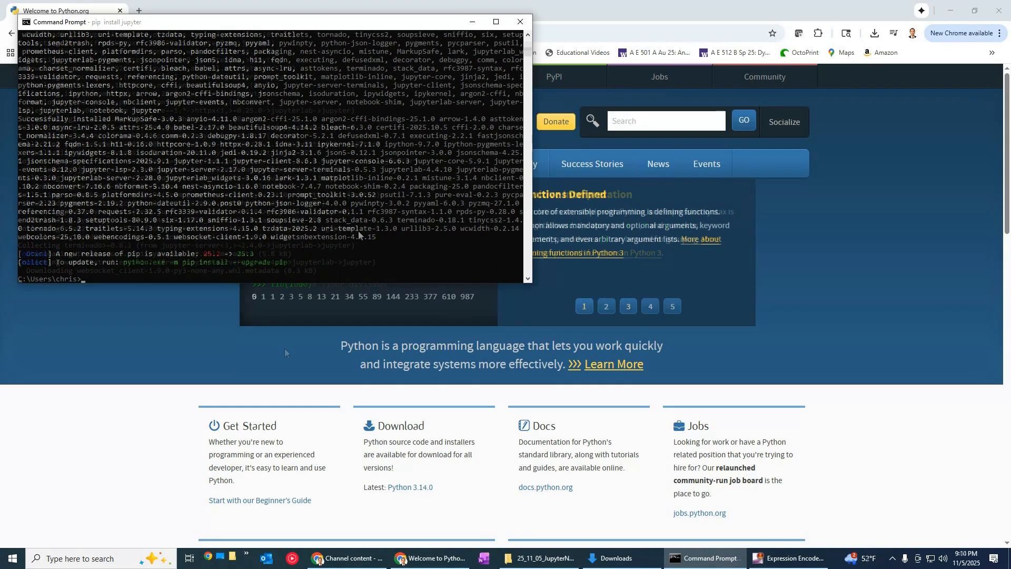
pyautogui.moveTo(158, 280)
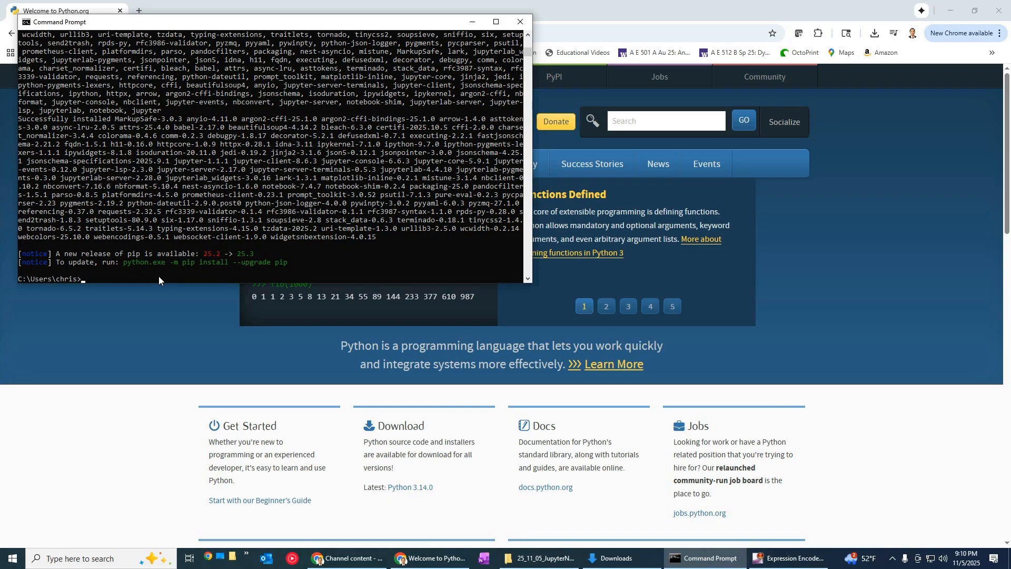
# - Run jupyter --version to list IPython 9.7.0, JupyterLab 4.4.10 and notebook 7.4.7
pyautogui.write('jupyter --')
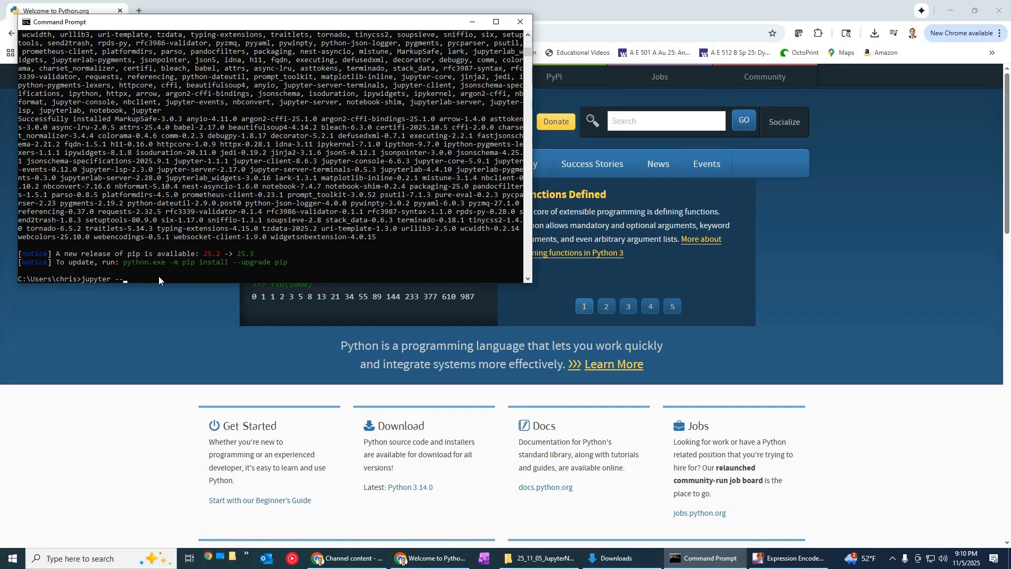
pyautogui.press('Return')
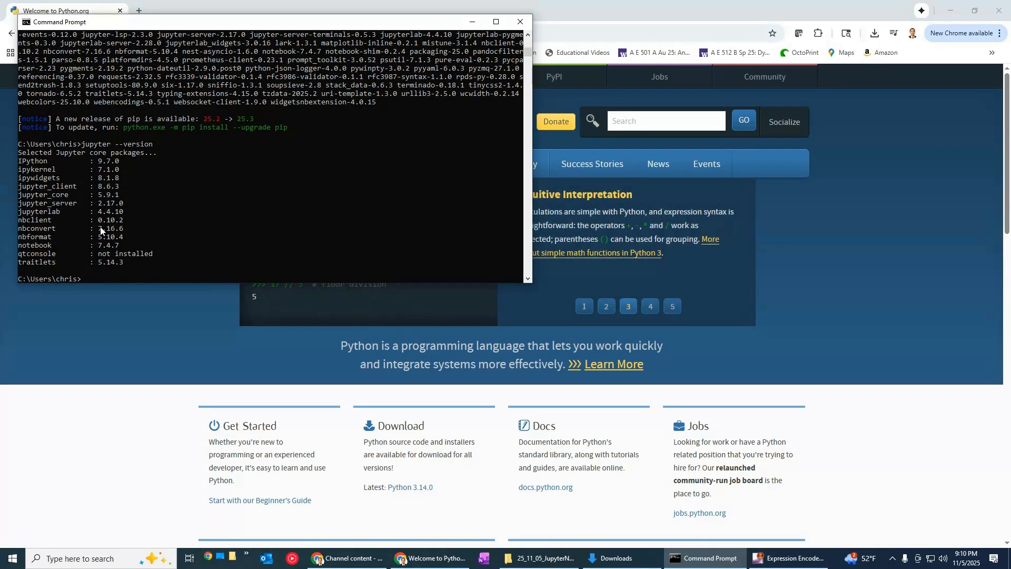
pyautogui.moveTo(163, 170)
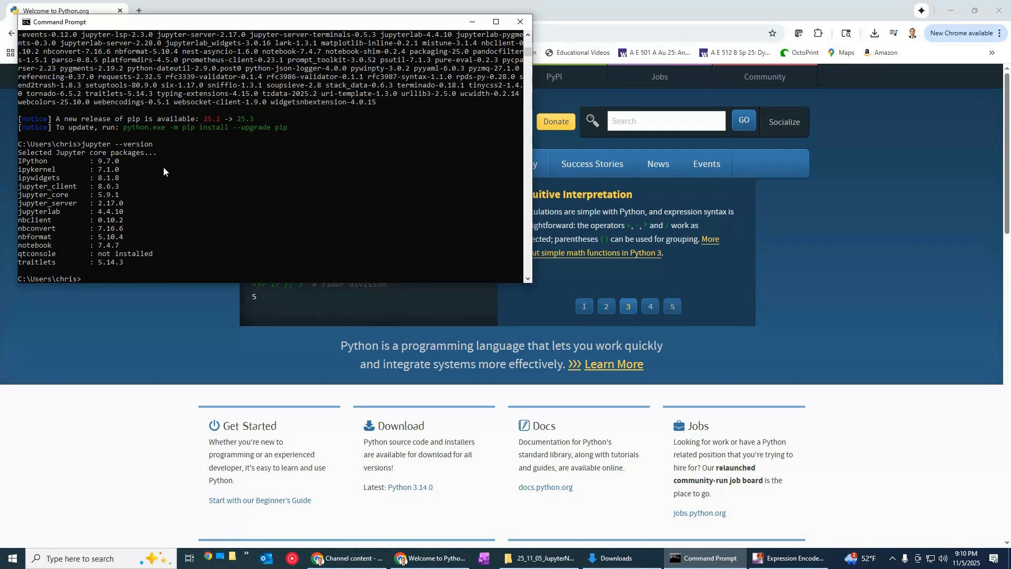
pyautogui.moveTo(606, 558)
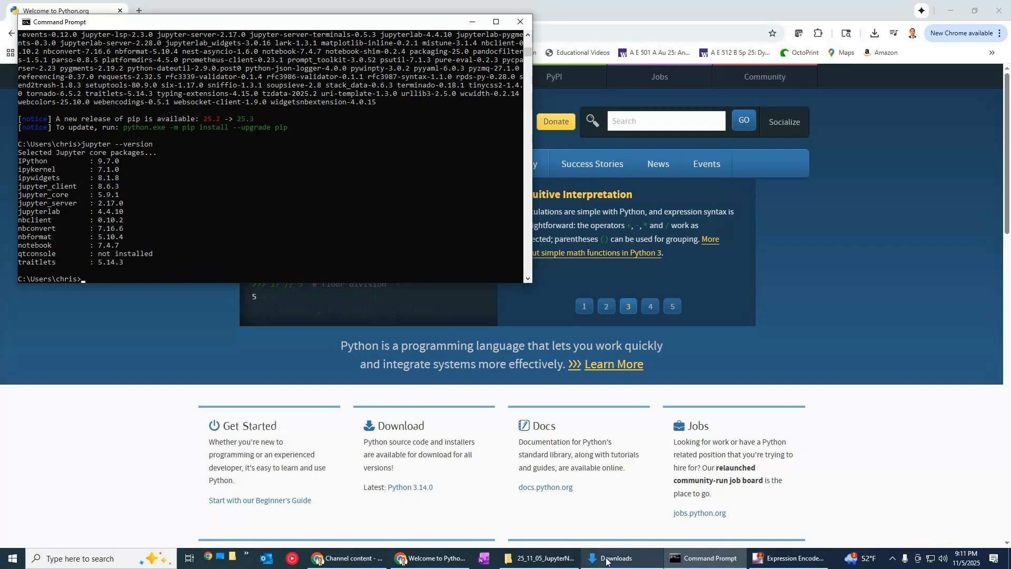
# - Create an empty JupyterDemo folder on C:, enter it and copy its path
pyautogui.click(613, 559)
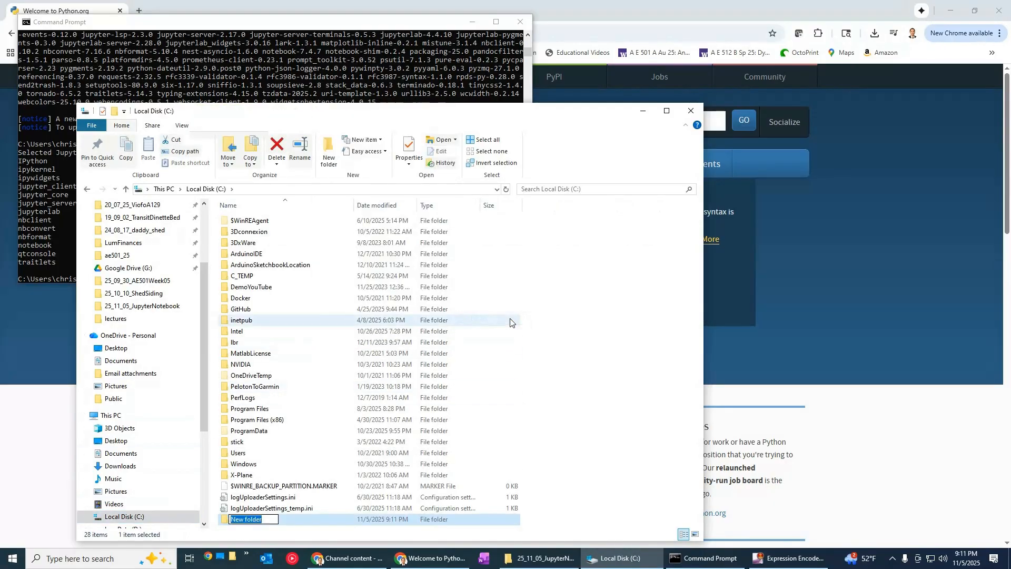
pyautogui.write('Ju')
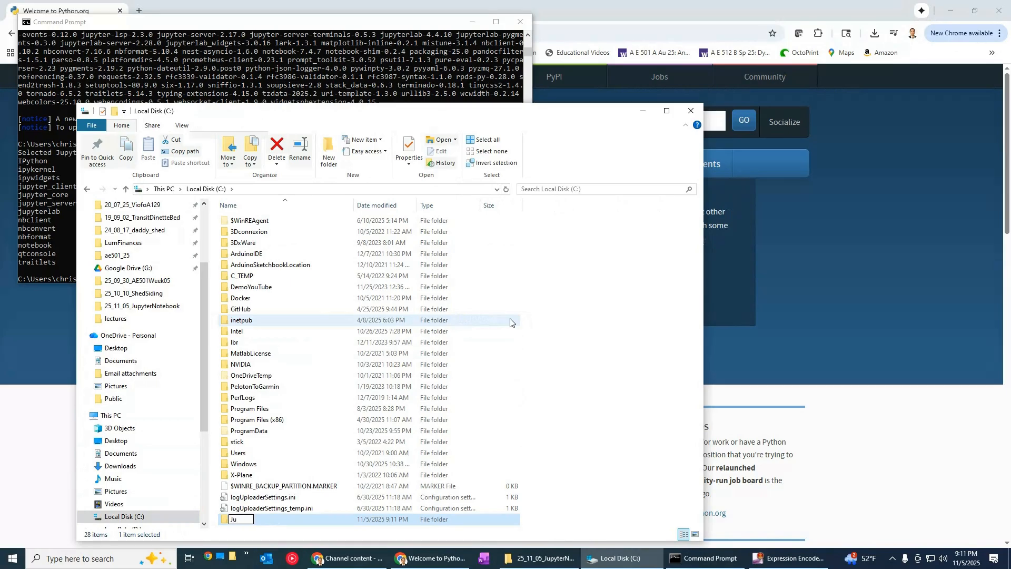
pyautogui.write('JupyterDemo')
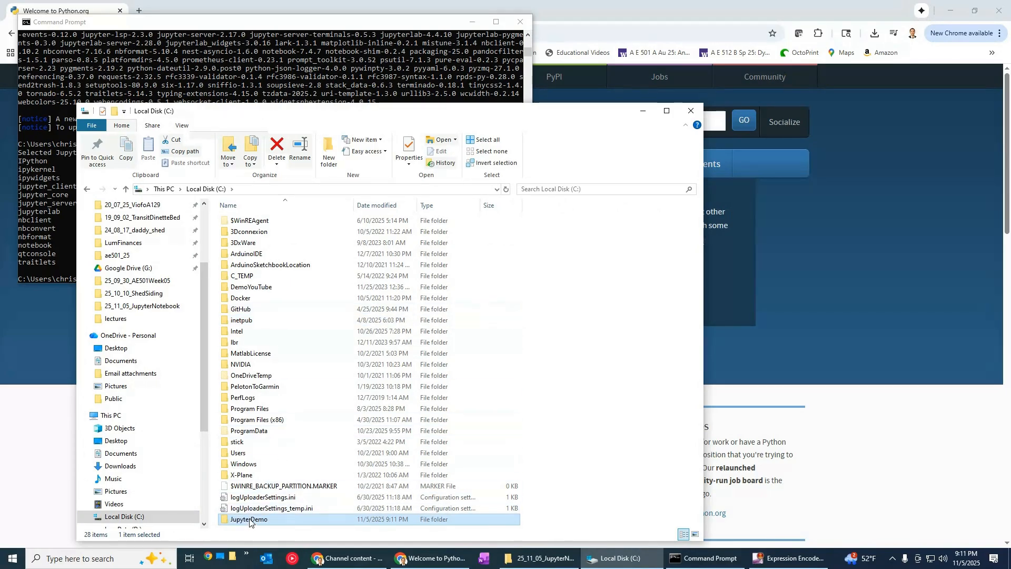
pyautogui.doubleClick(249, 519)
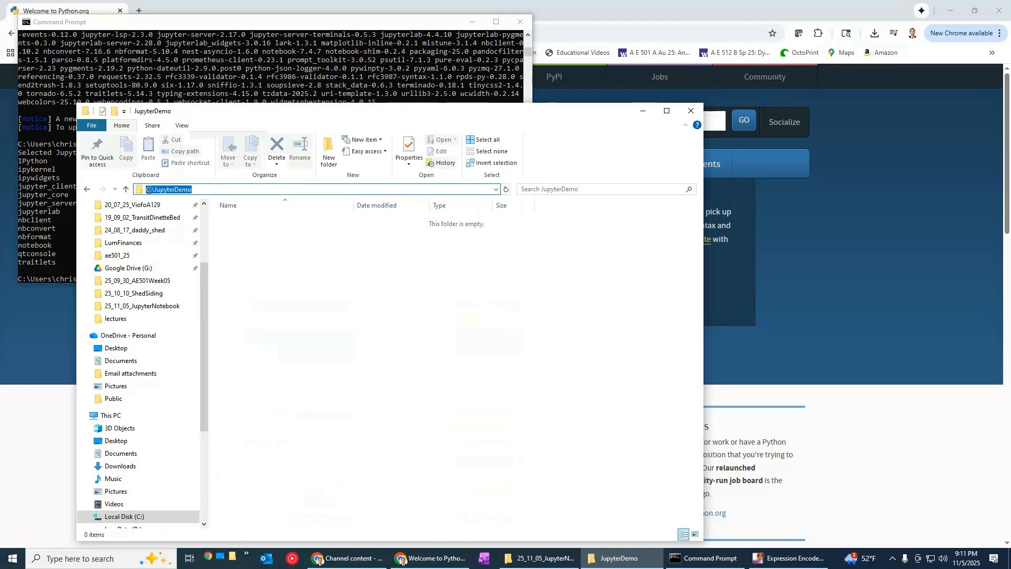
pyautogui.rightClick(164, 188)
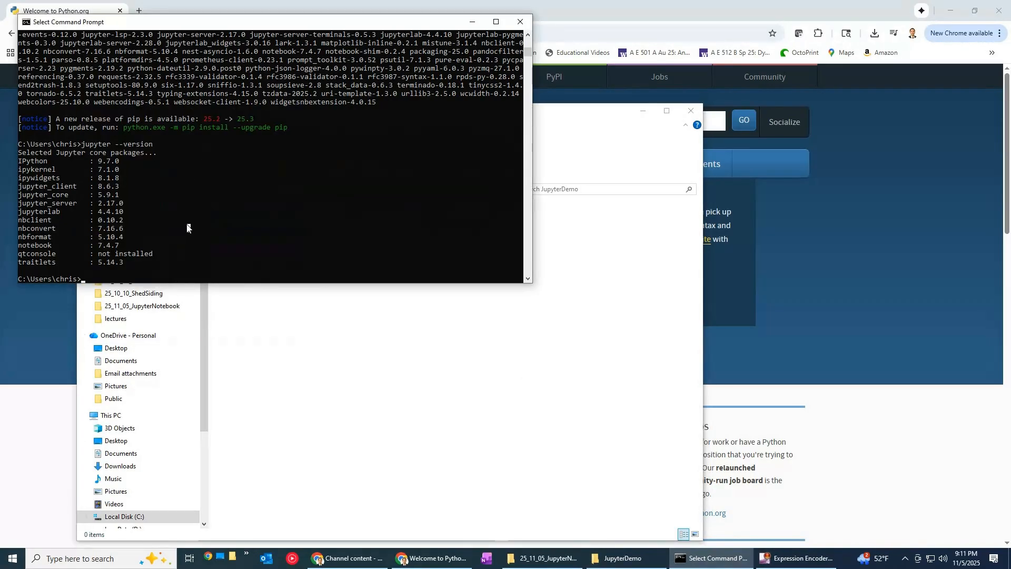
# - Change to C:\JupyterDemo and launch Jupyter Notebook from that folder
pyautogui.write('cd C:\\JupyterDemo')
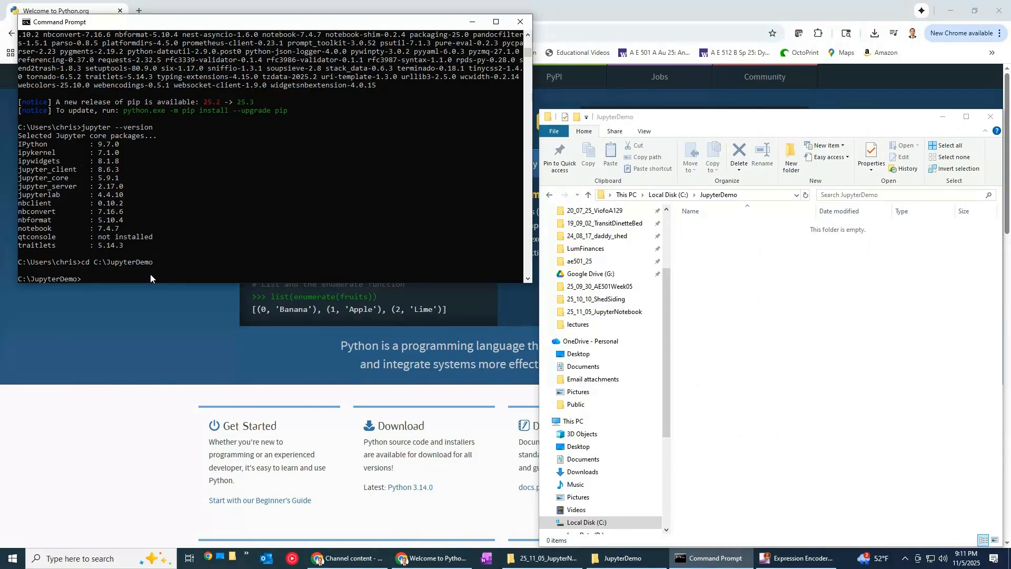
pyautogui.write('p')
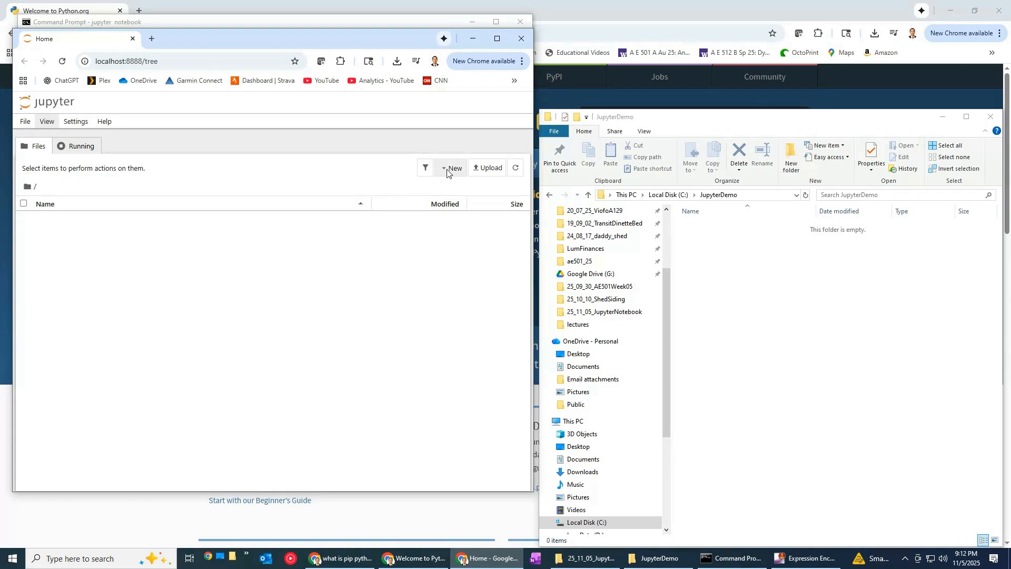
# - Create a new Python 3 (ipykernel) notebook from the Jupyter home page
pyautogui.click(452, 168)
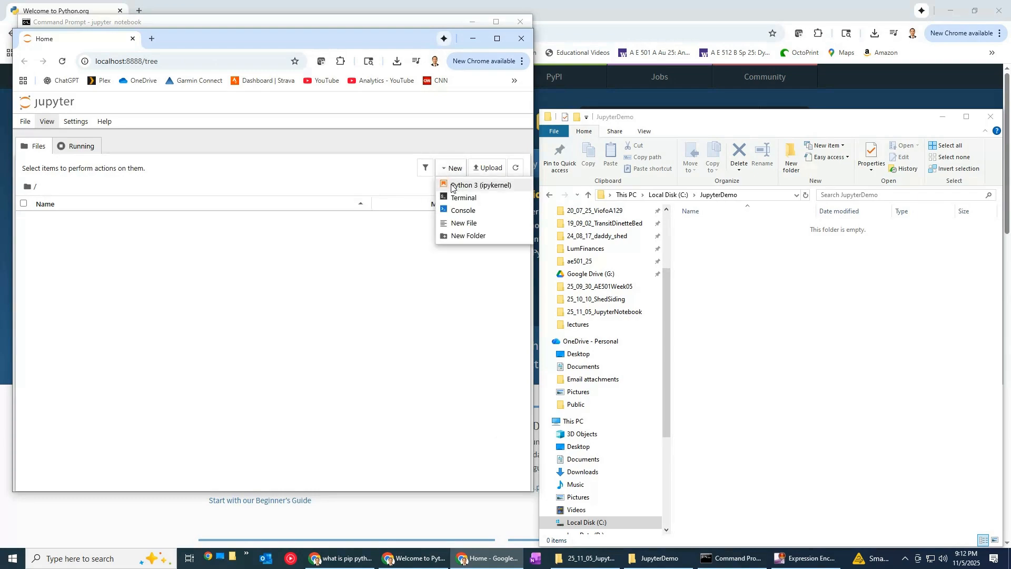
pyautogui.click(480, 186)
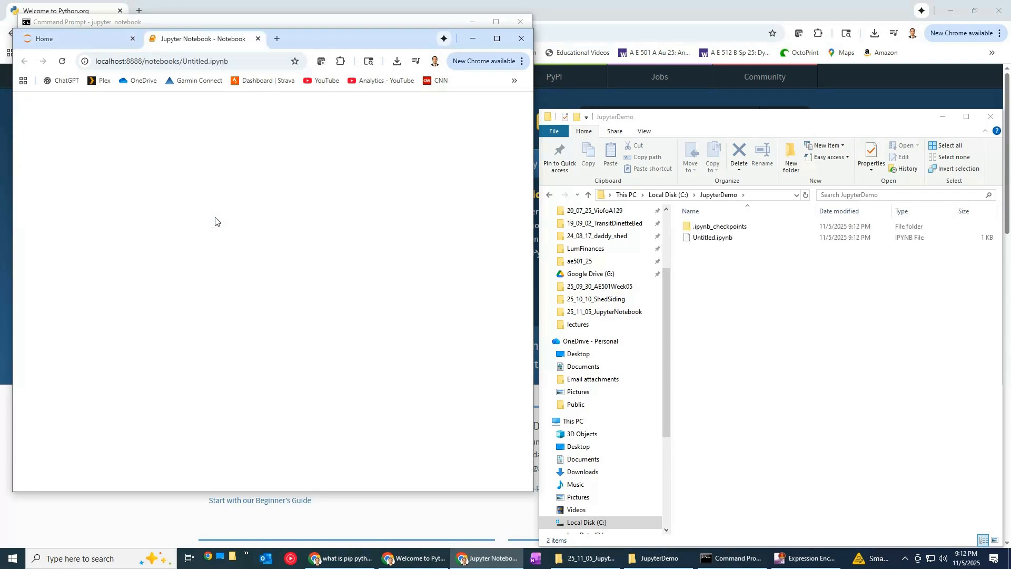
# - Enter print("Hello world!") in the first cell and run it to show the greeting
pyautogui.doubleClick(711, 237)
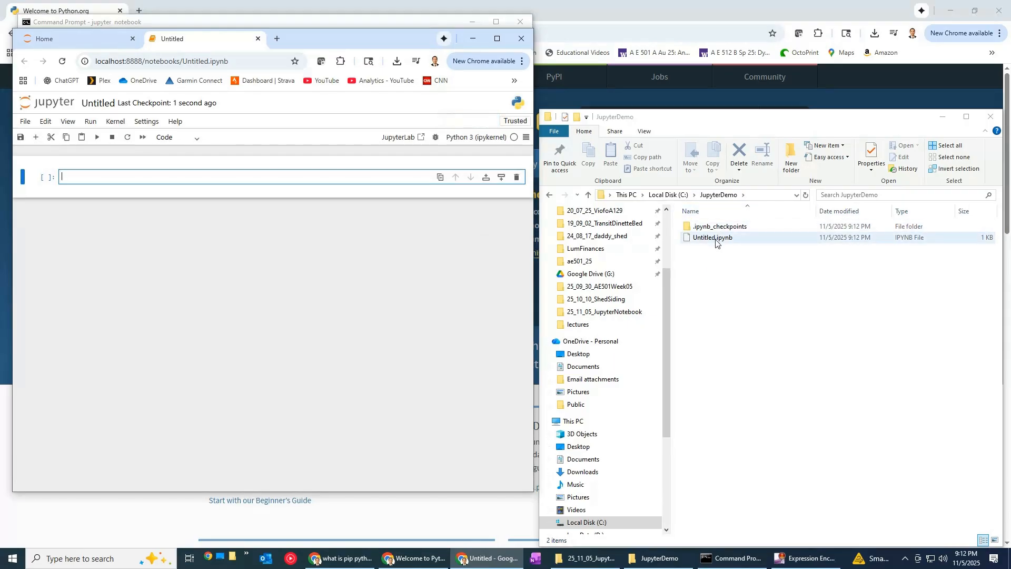
pyautogui.moveTo(731, 244)
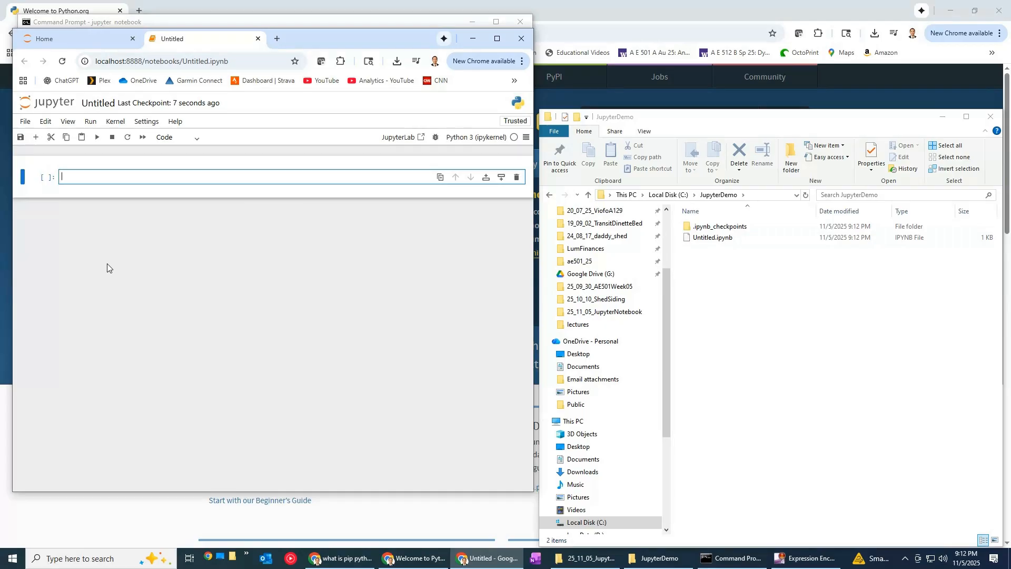
pyautogui.write('print("')
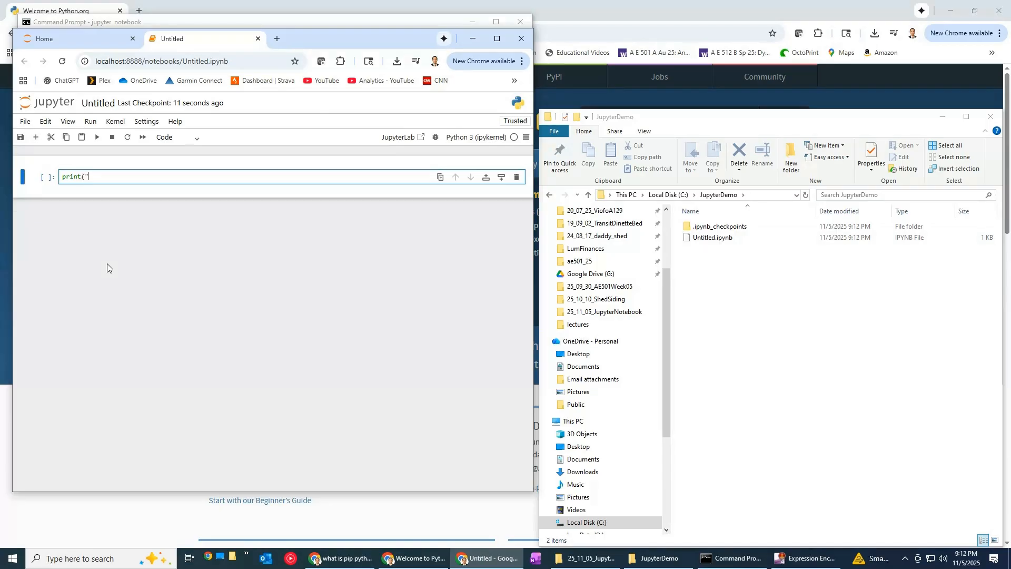
pyautogui.write('Hello wor')
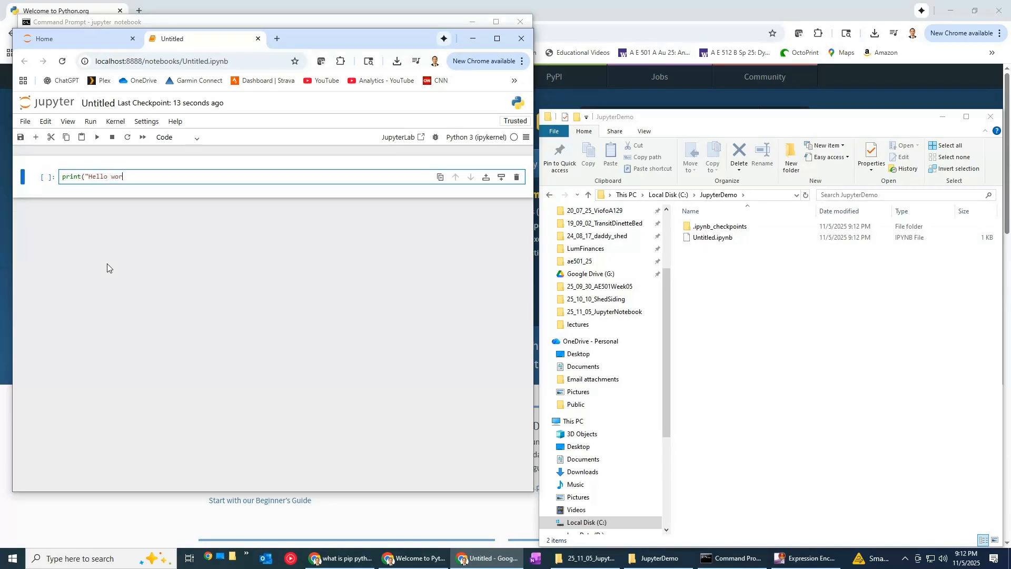
pyautogui.write('ld!")')
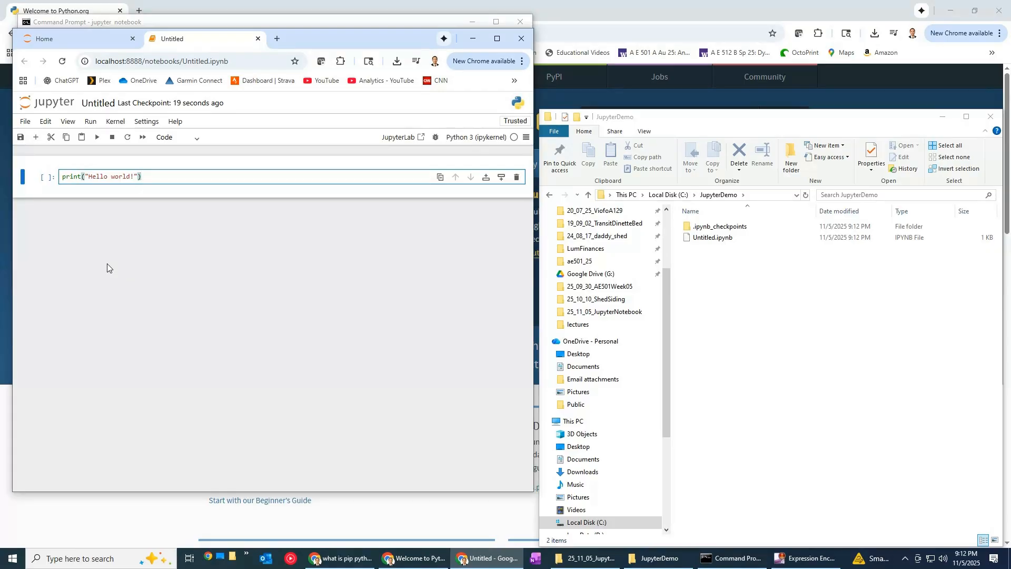
pyautogui.moveTo(130, 245)
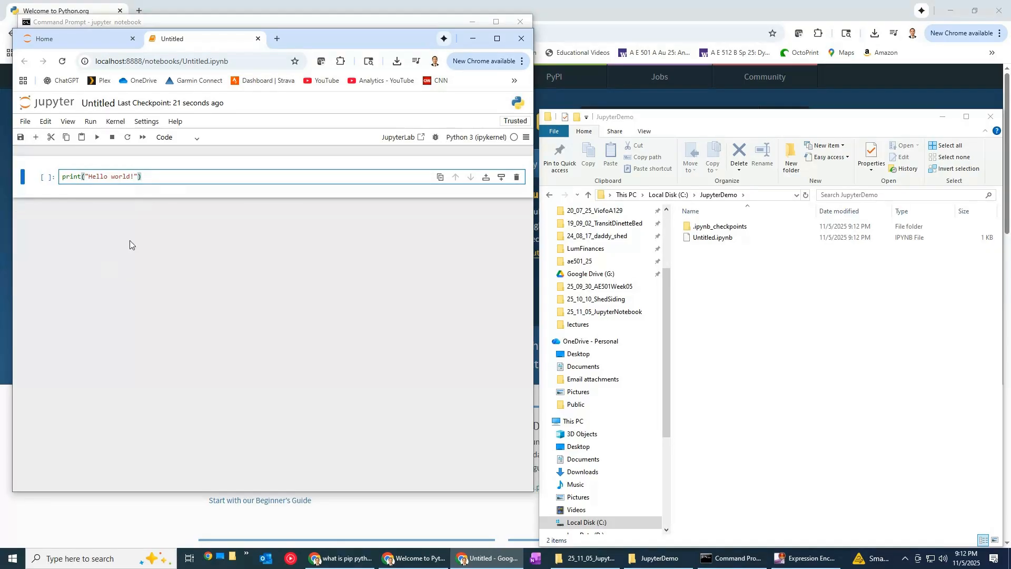
pyautogui.moveTo(96, 137)
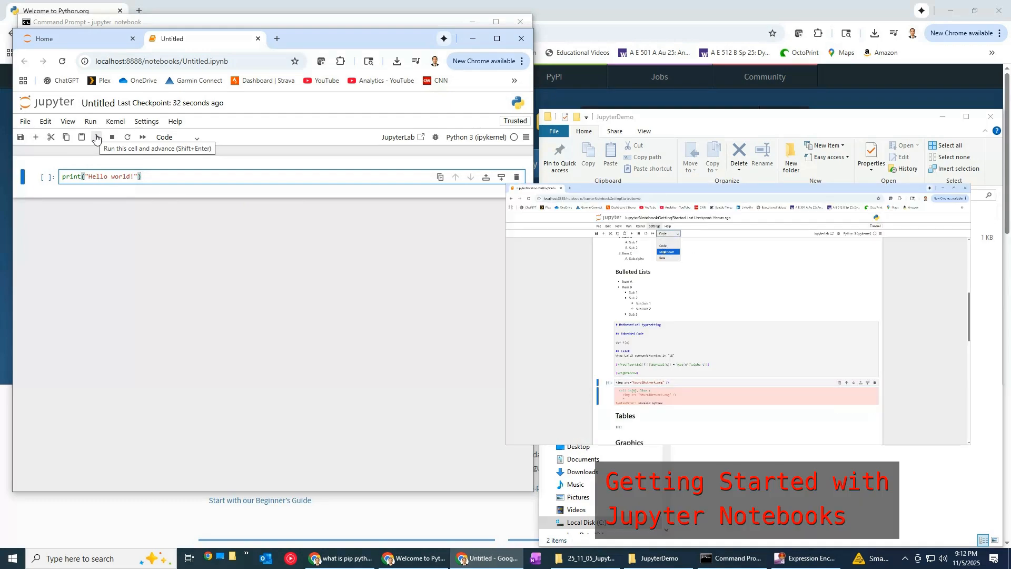
pyautogui.click(97, 137)
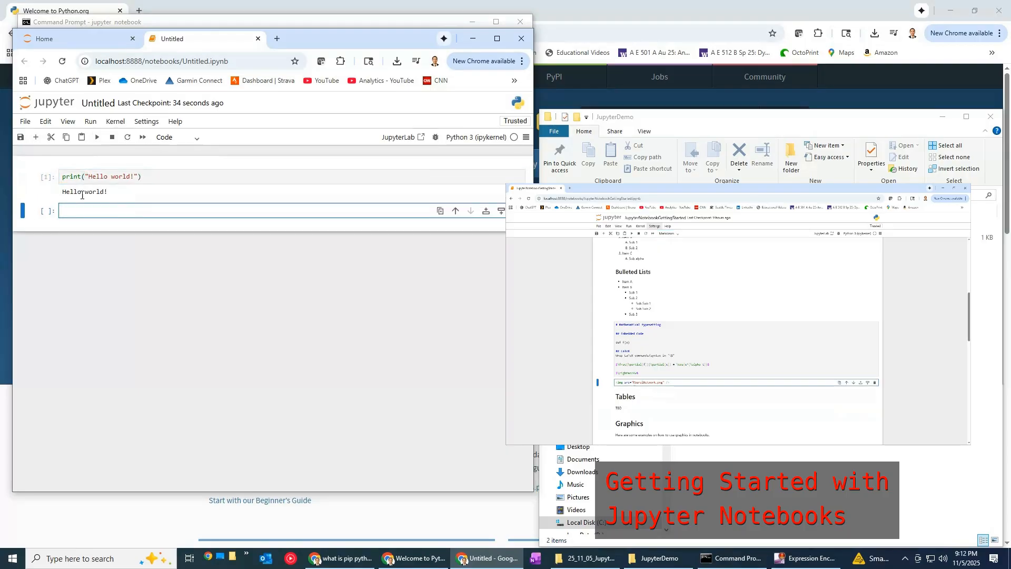
pyautogui.scroll(-3)
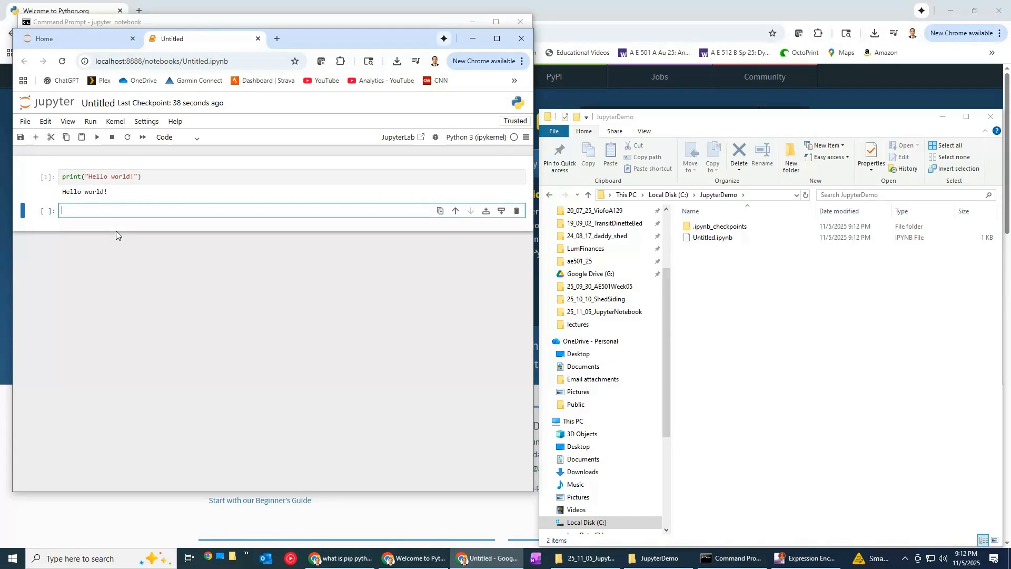
# - Run a cell assigning x=15
pyautogui.write('x=')
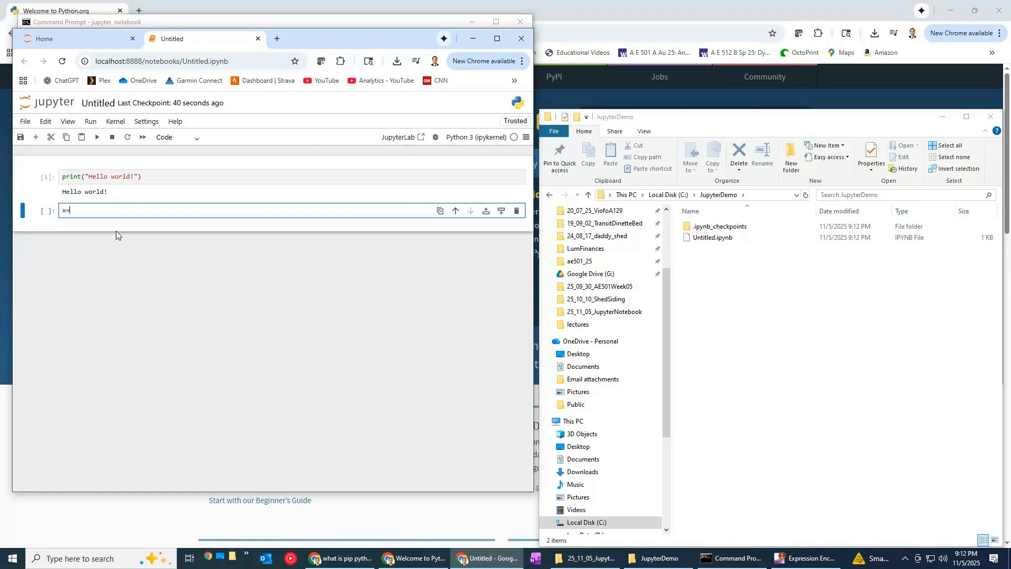
pyautogui.write('15')
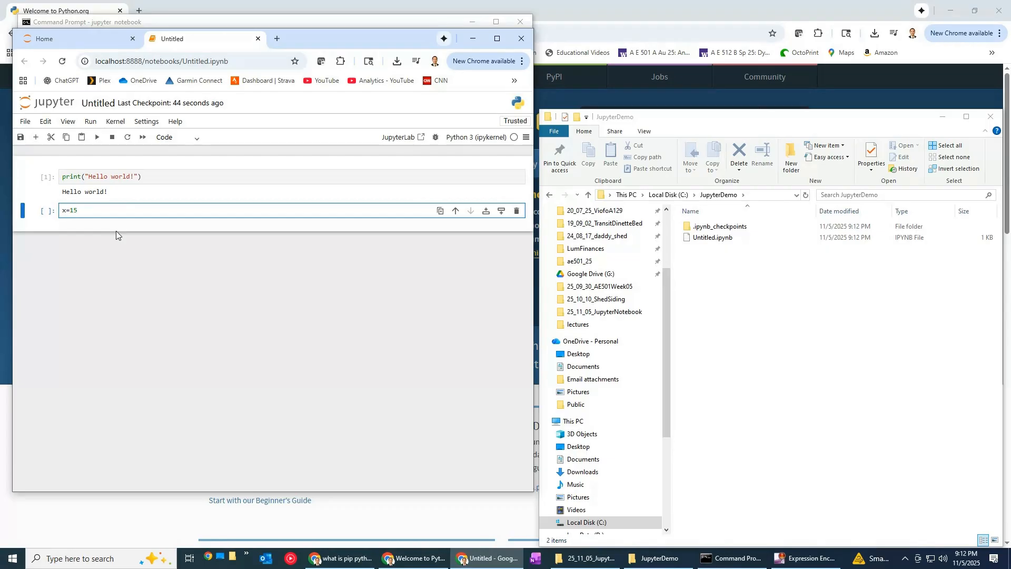
pyautogui.press('shift+enter')
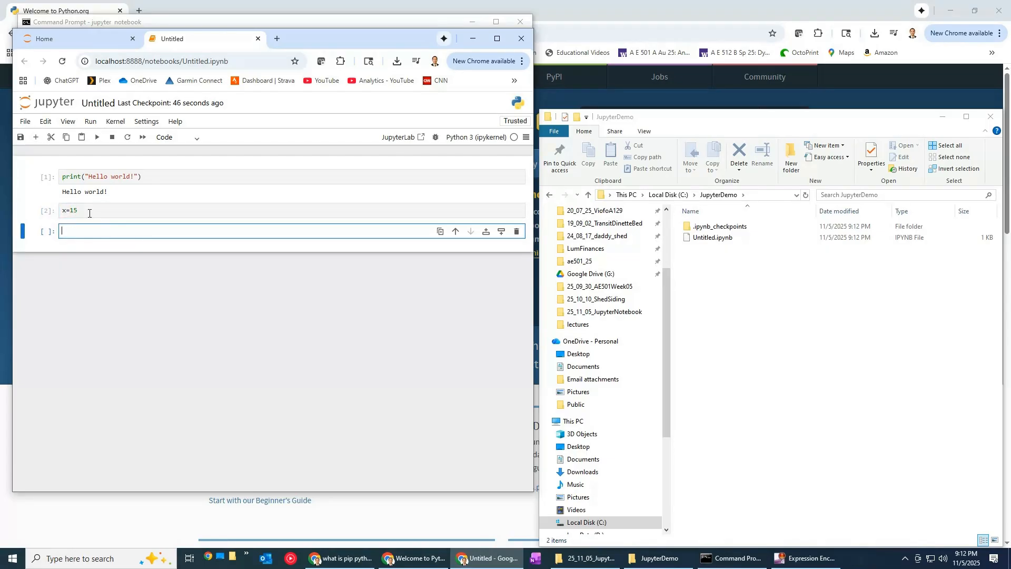
# - Run a cell with y=-1.5, z=x+y and print(z), giving 13.5
pyautogui.write('y=-1')
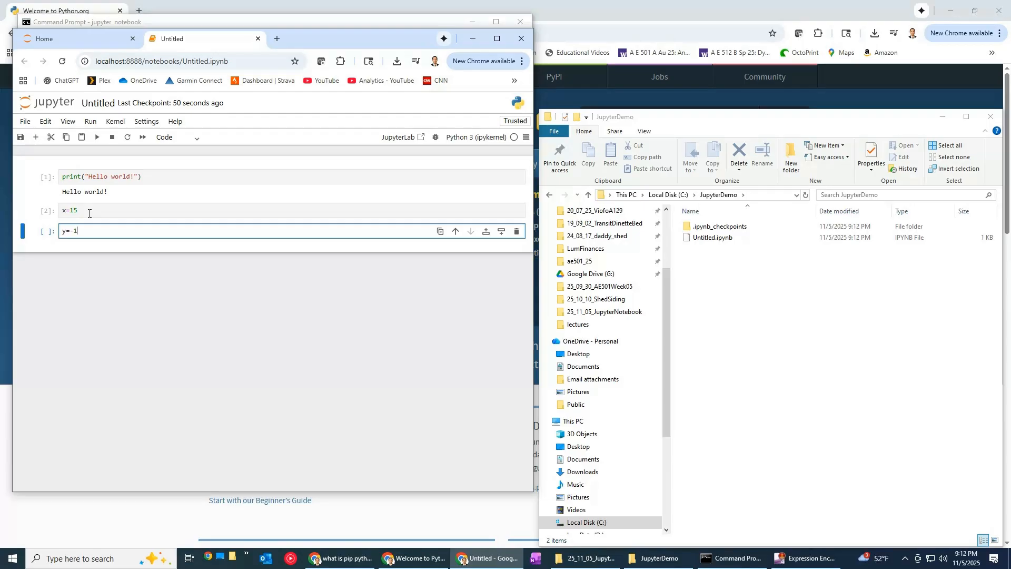
pyautogui.write('.5')
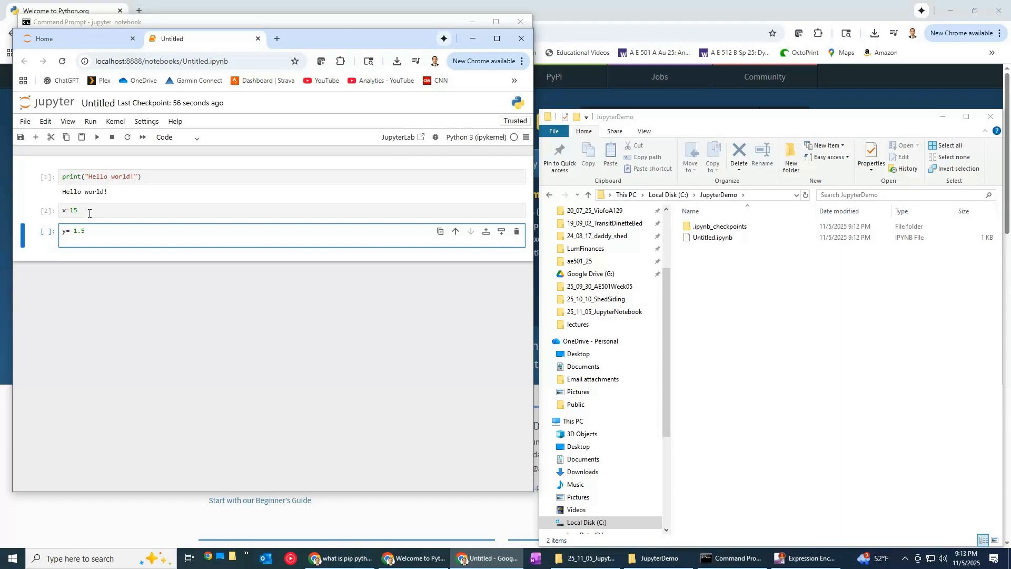
pyautogui.write('z=')
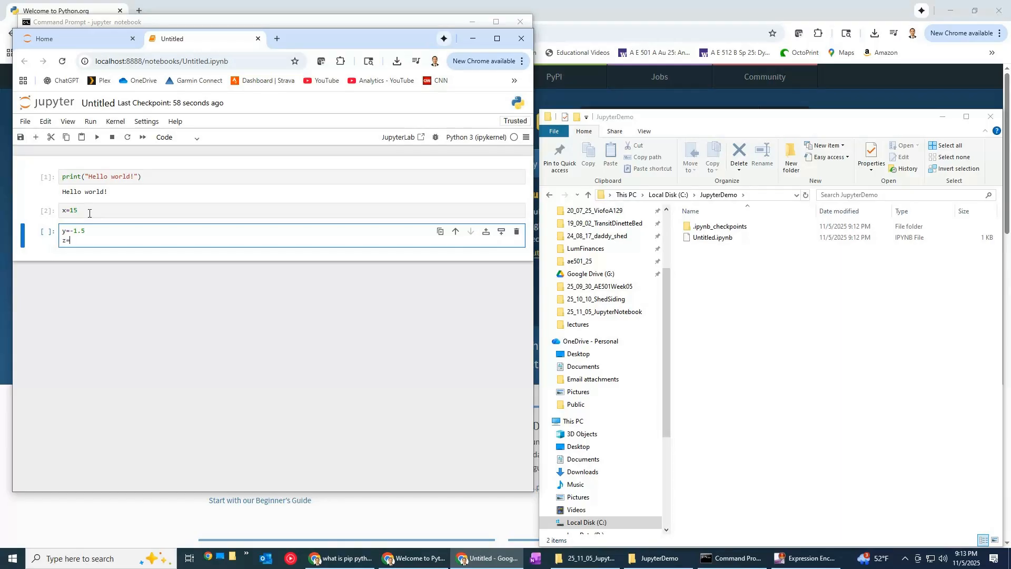
pyautogui.write('=x+y')
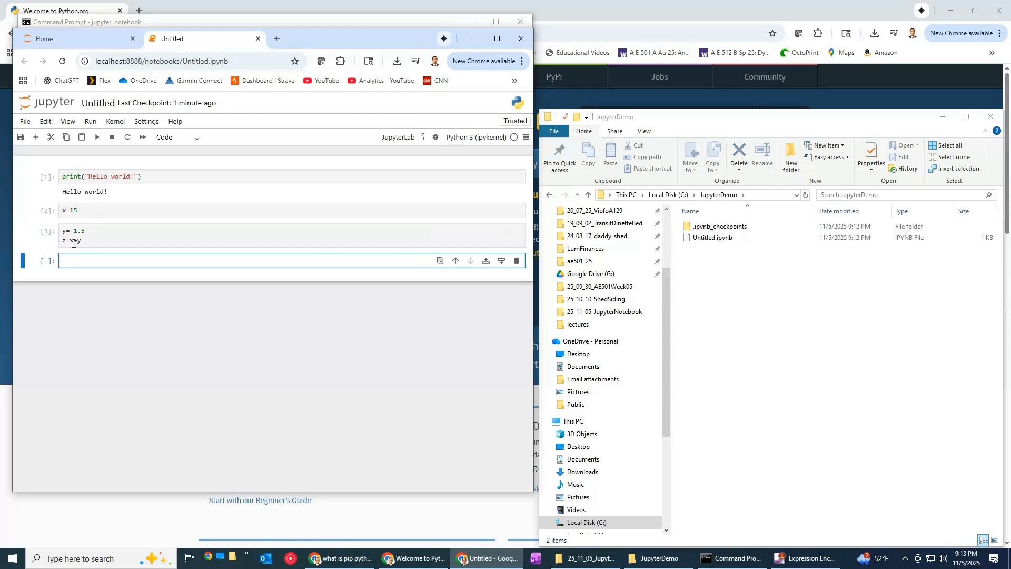
pyautogui.write('print')
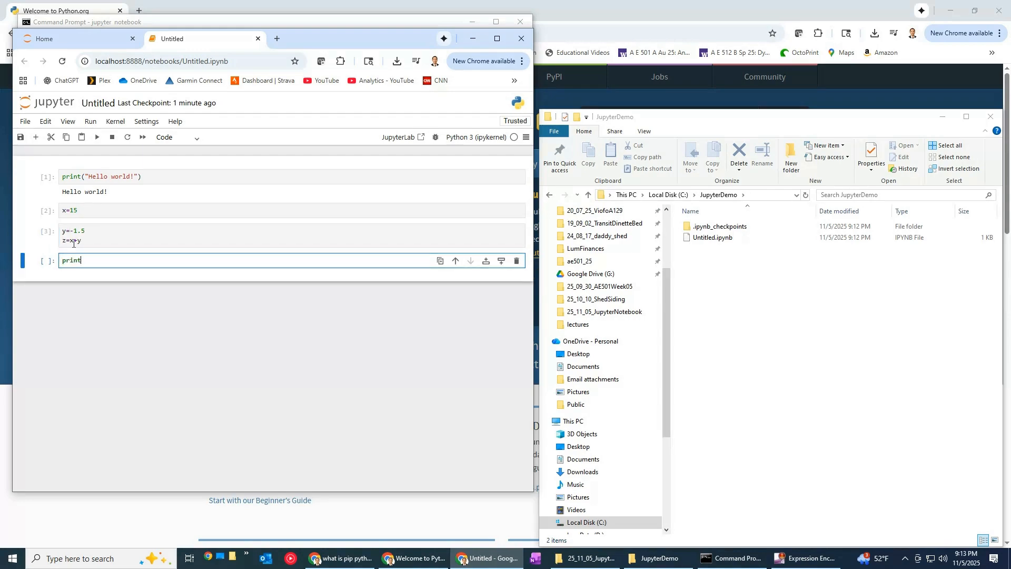
pyautogui.write('(z)')
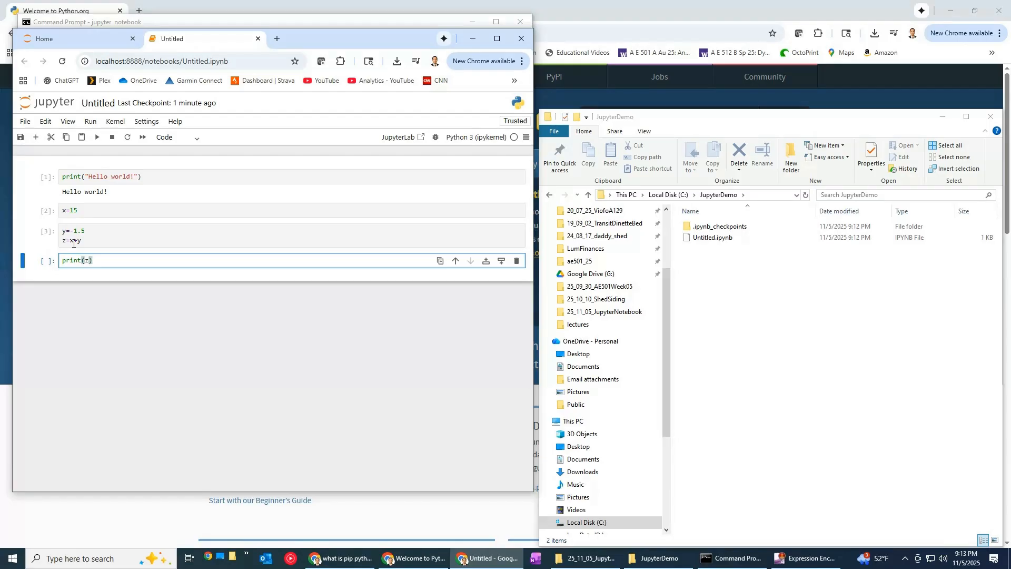
pyautogui.press('shift+enter')
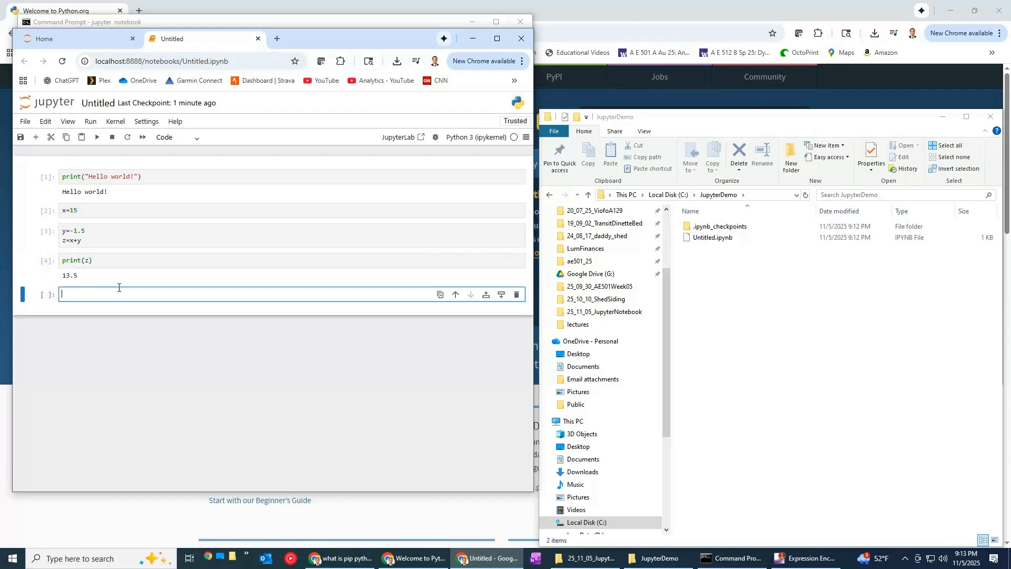
pyautogui.moveTo(24, 121)
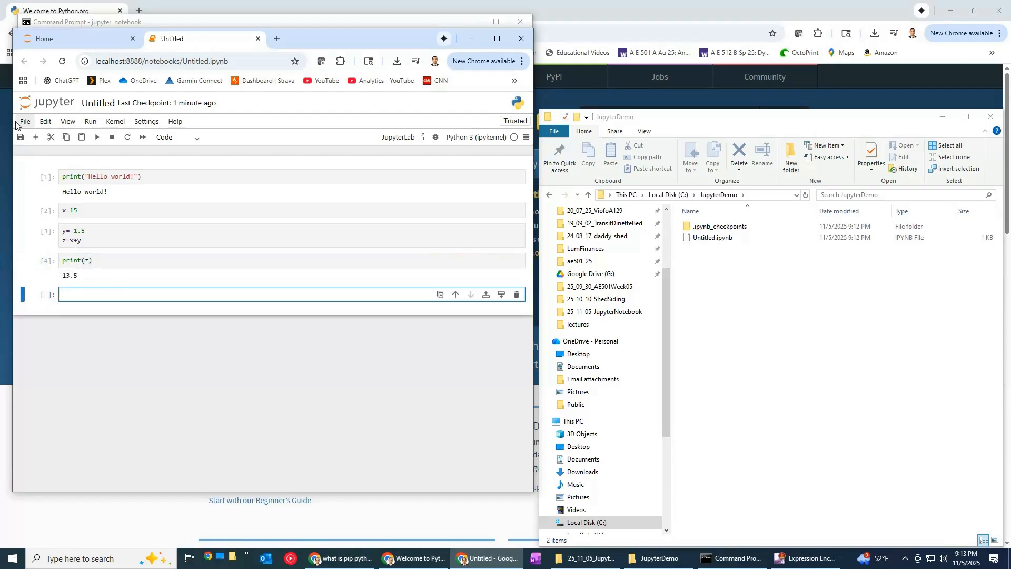
# - Save the notebook and rename it to LumJupyterDemo.ipynb
pyautogui.click(25, 121)
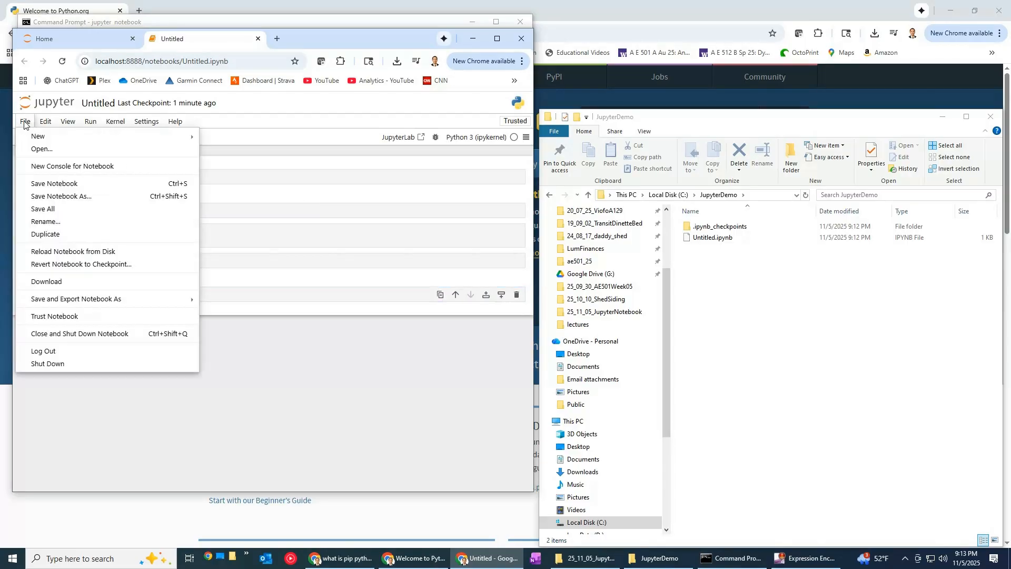
pyautogui.moveTo(55, 183)
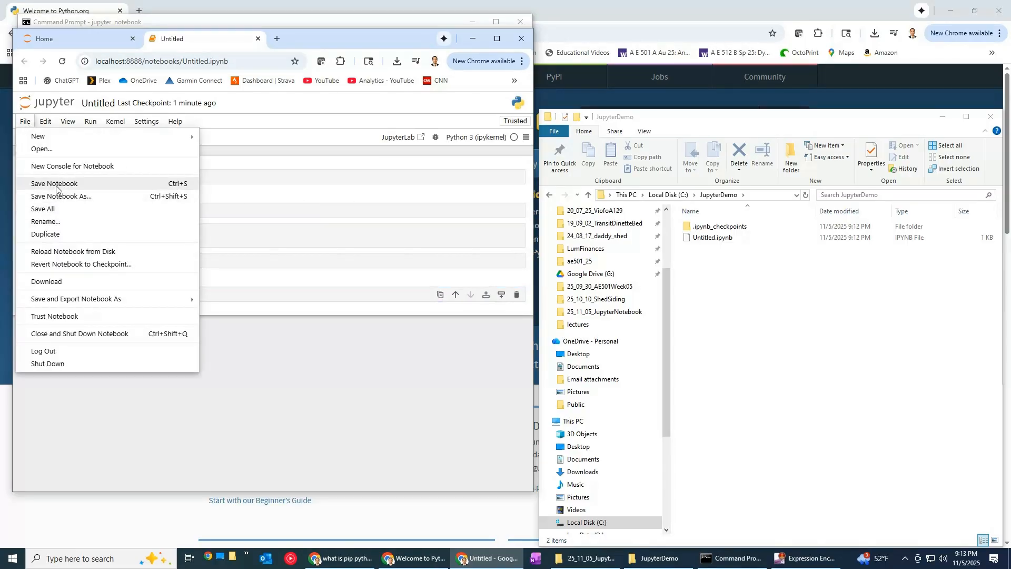
pyautogui.click(54, 183)
pyautogui.write('LumJupyterDemo.ipynb')
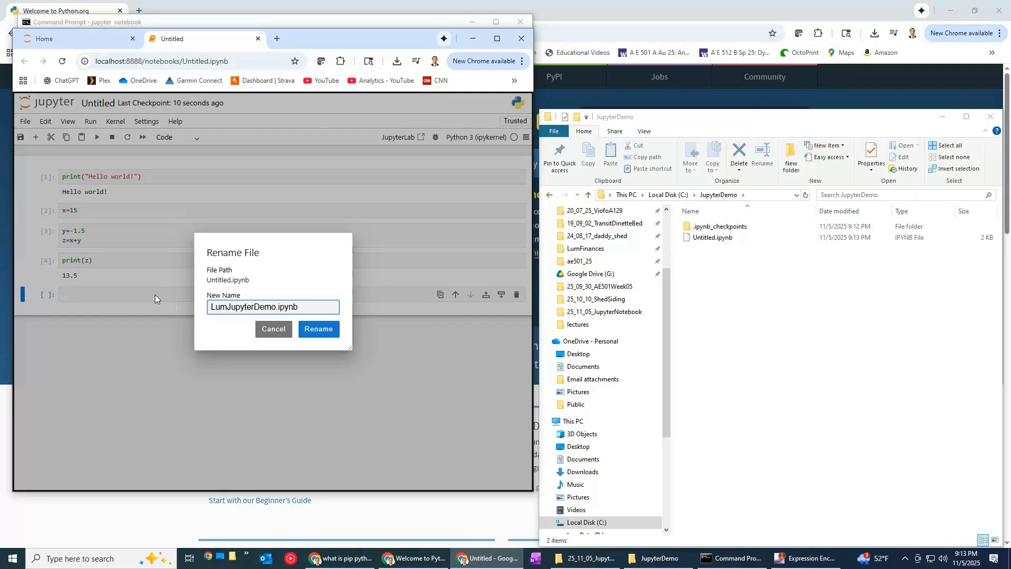
pyautogui.click(317, 329)
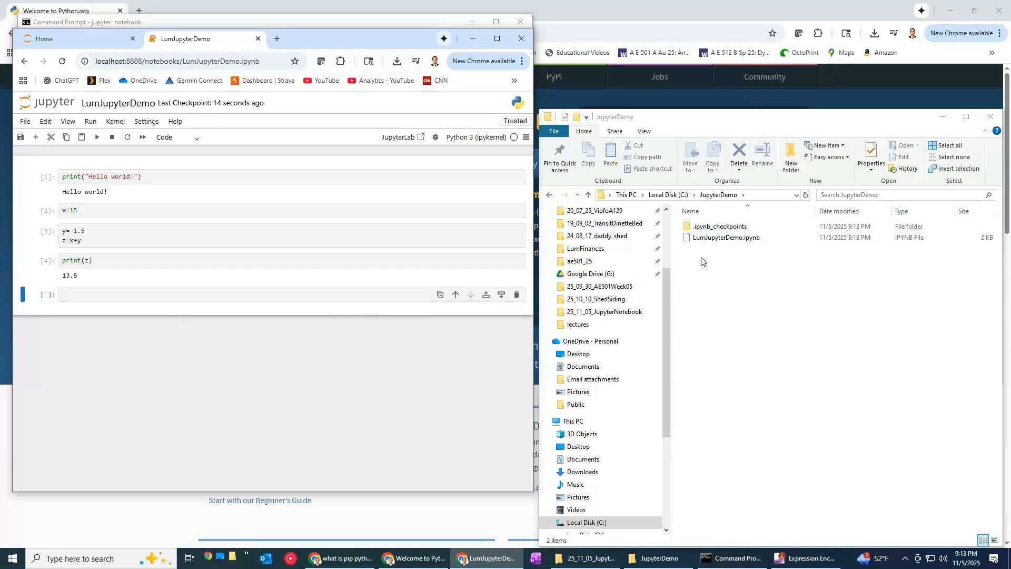
pyautogui.moveTo(278, 203)
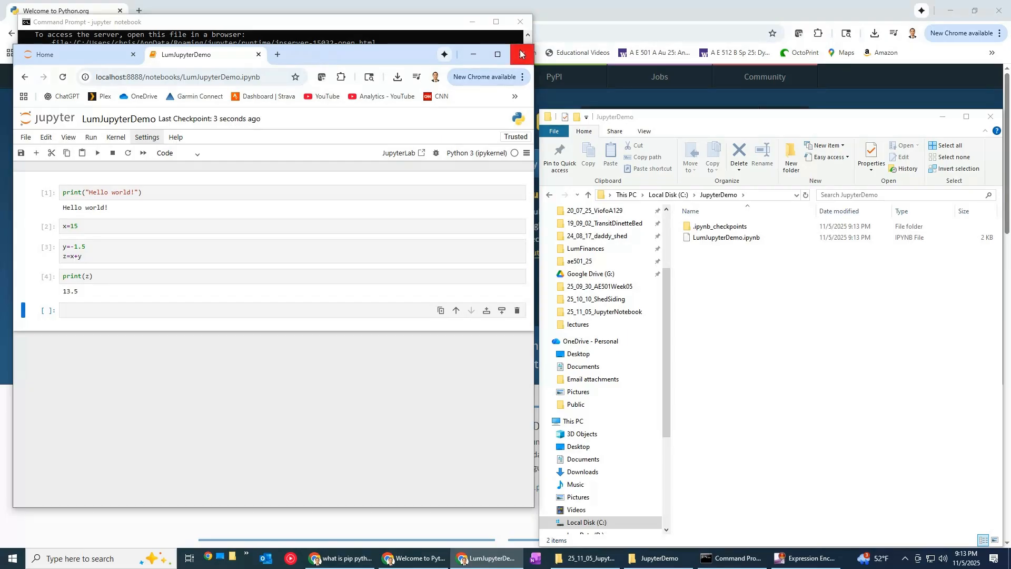
pyautogui.moveTo(519, 53)
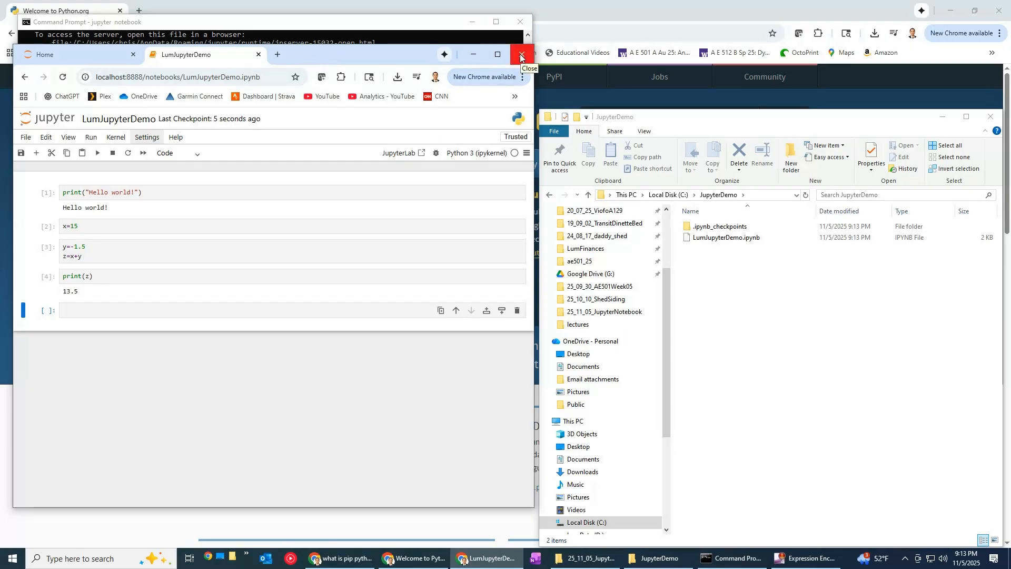
pyautogui.moveTo(182, 179)
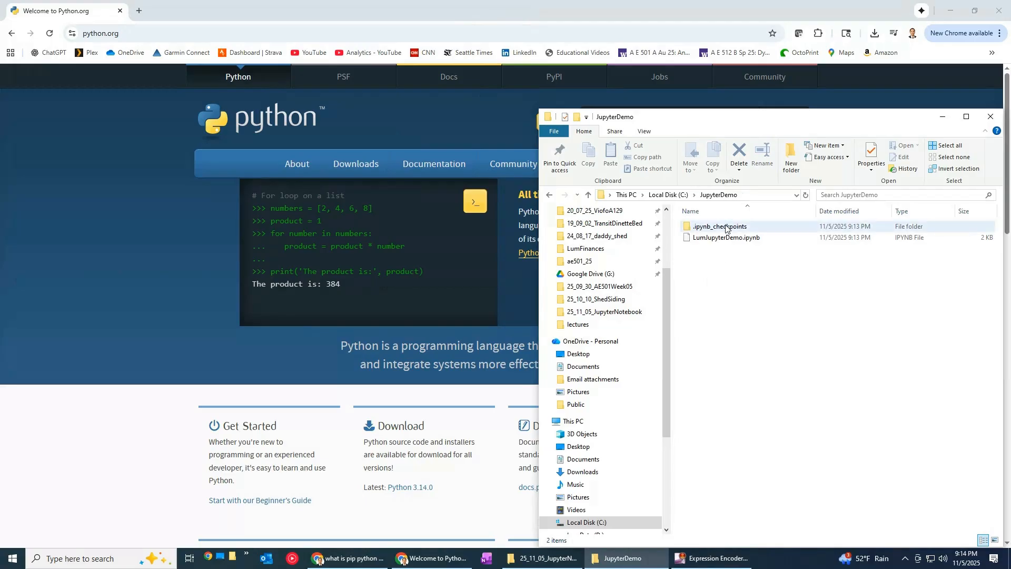
# - Check the saved LumJupyterDemo.ipynb in Explorer, then launch Command Prompt via search
pyautogui.click(726, 237)
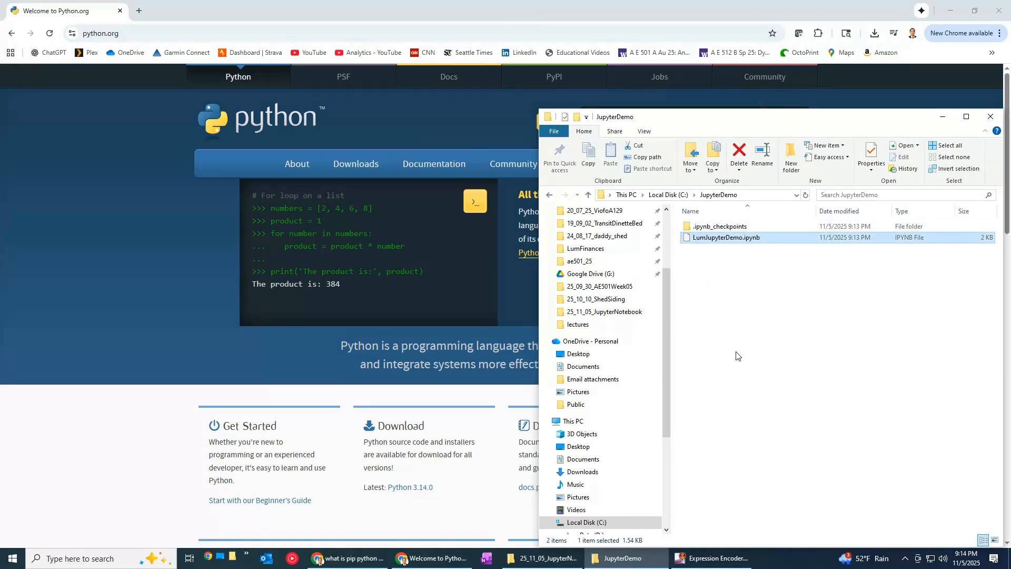
pyautogui.click(735, 355)
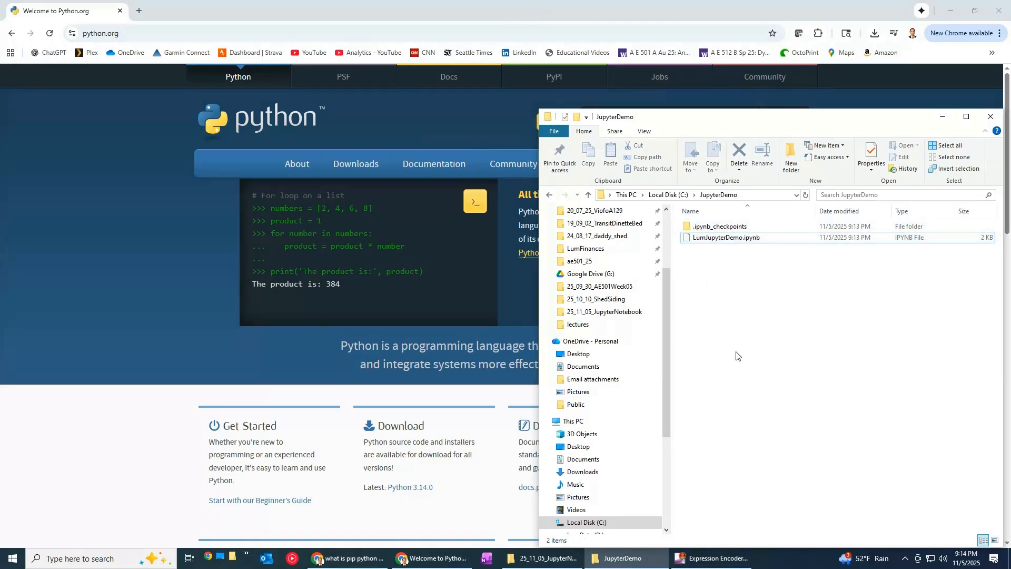
pyautogui.moveTo(729, 237)
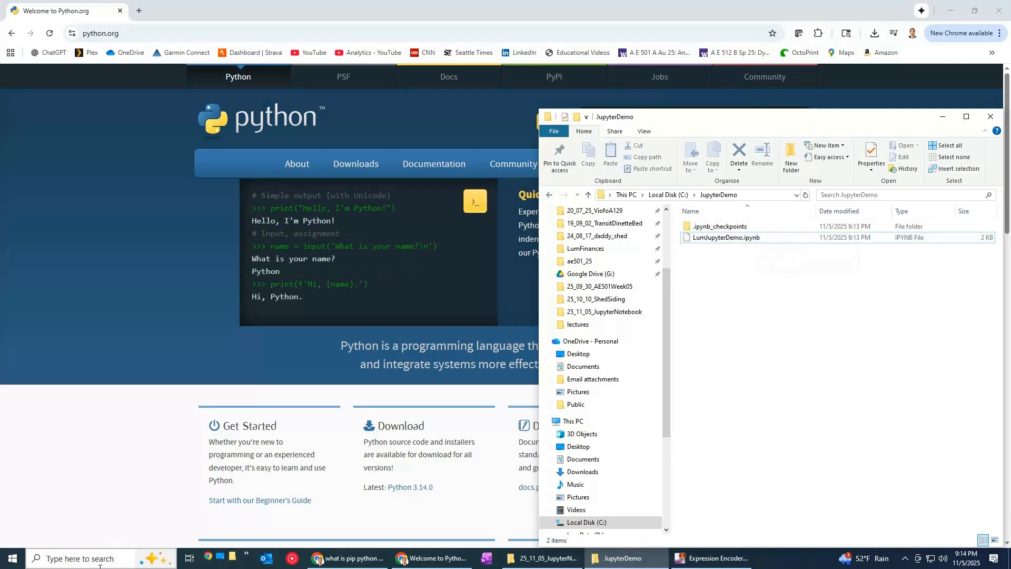
pyautogui.write('cmd')
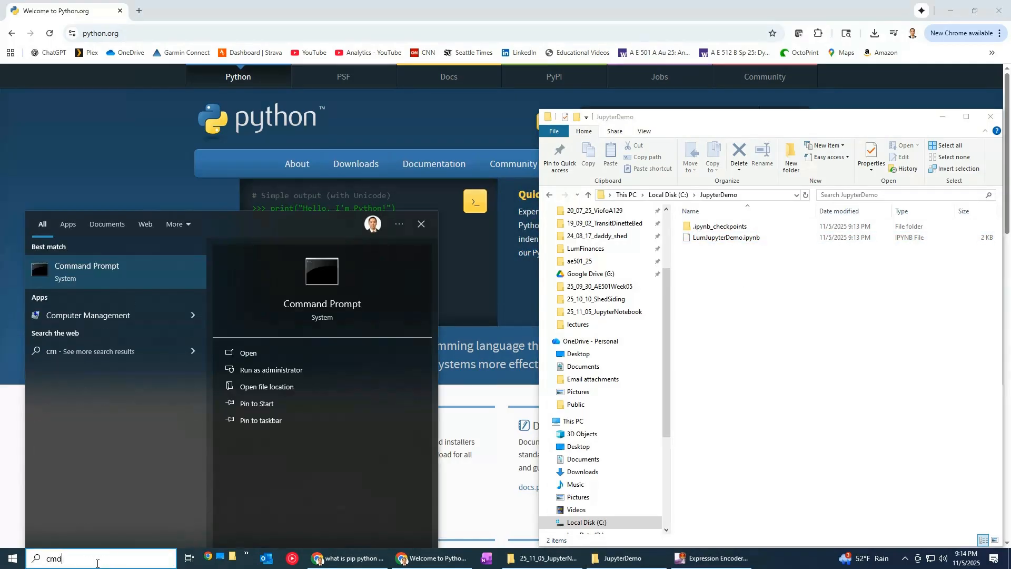
pyautogui.click(246, 353)
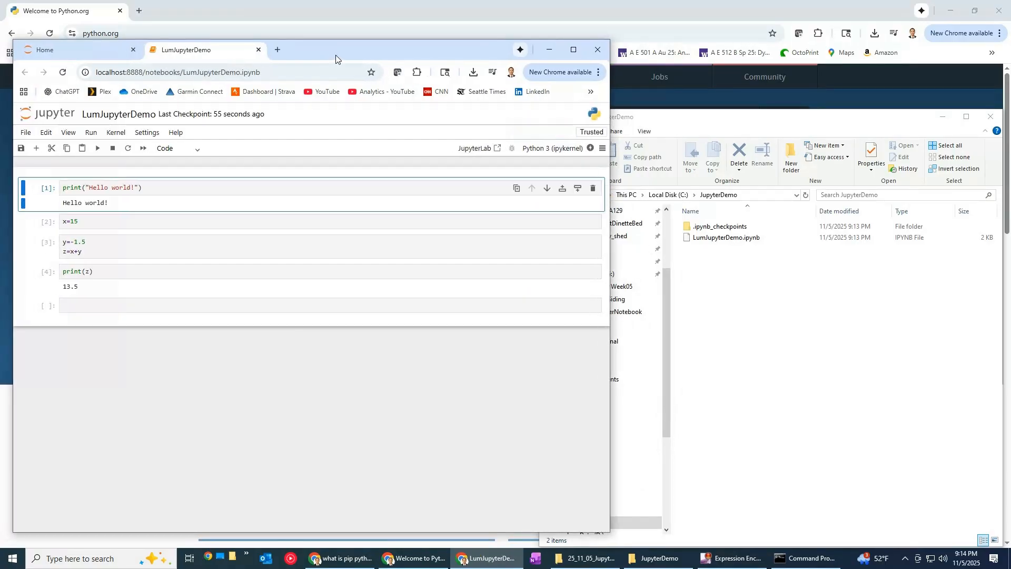
# - Run All Cells so the notebook again outputs Hello world! and 13.5
pyautogui.click(90, 132)
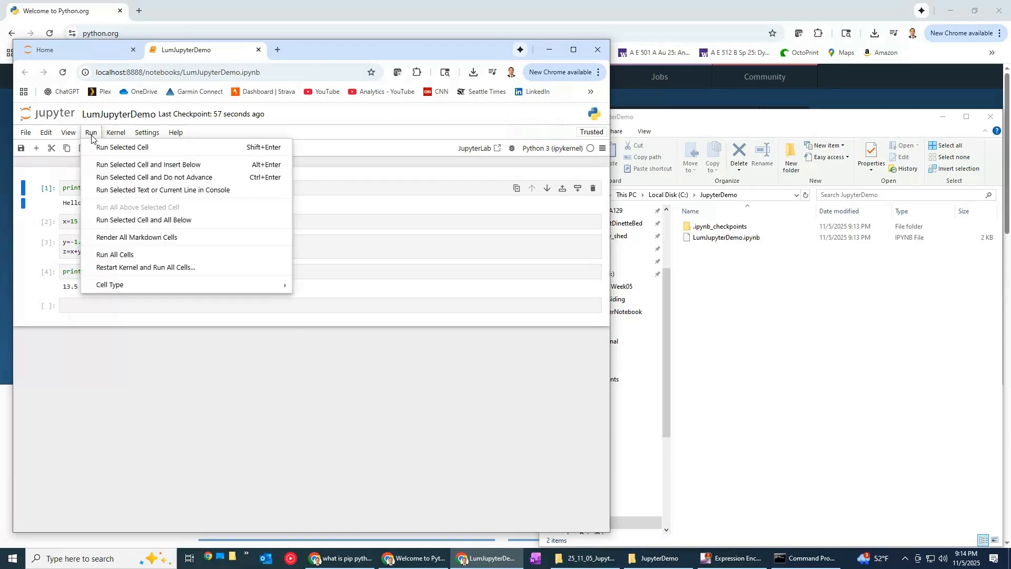
pyautogui.moveTo(123, 147)
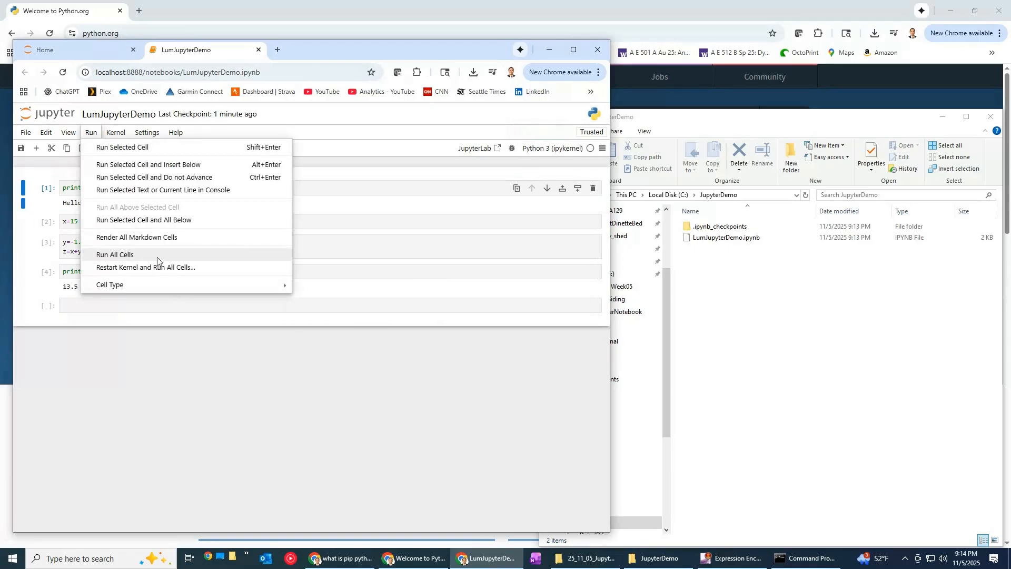
pyautogui.click(114, 253)
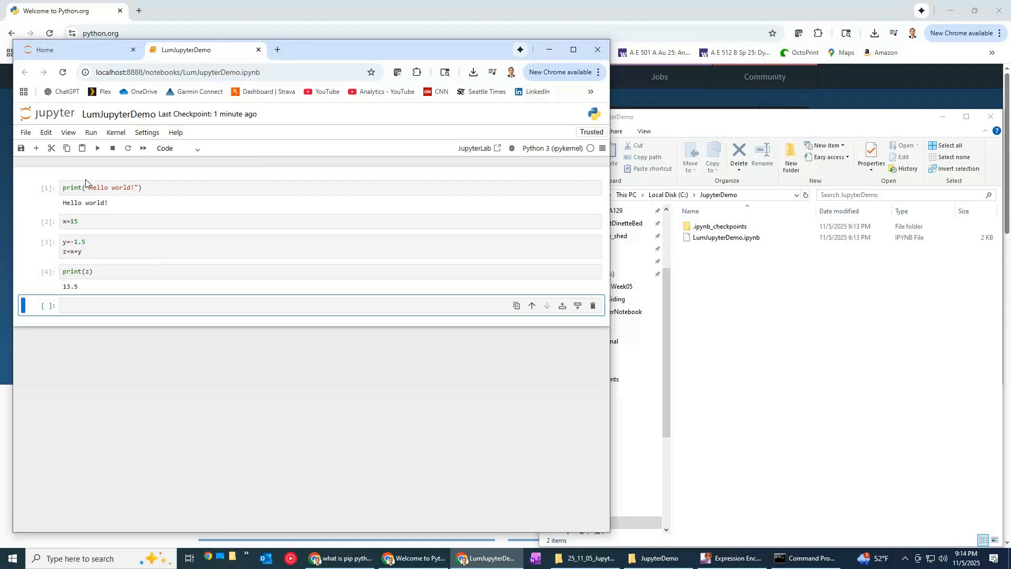
pyautogui.moveTo(82, 171)
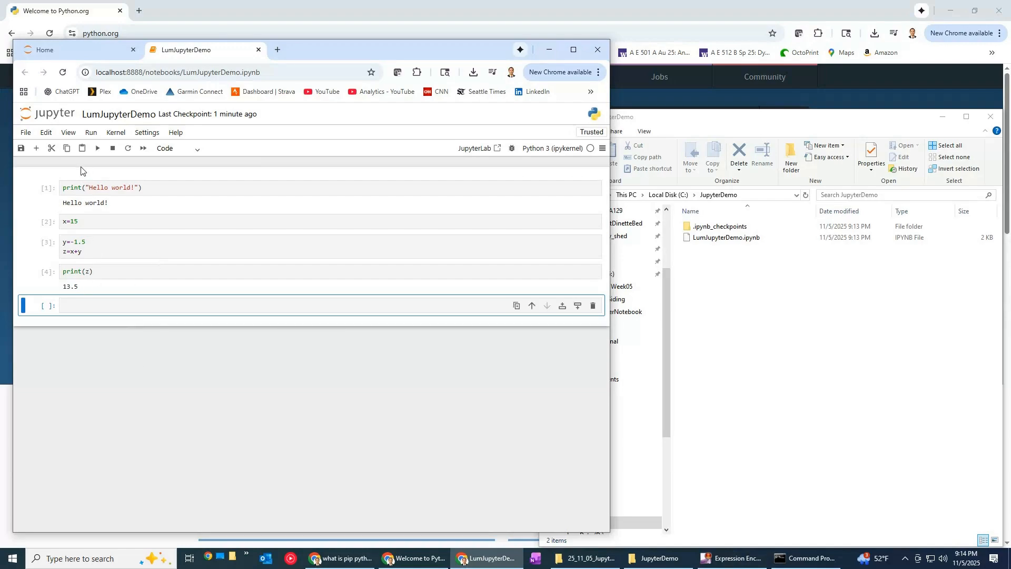
pyautogui.moveTo(486, 428)
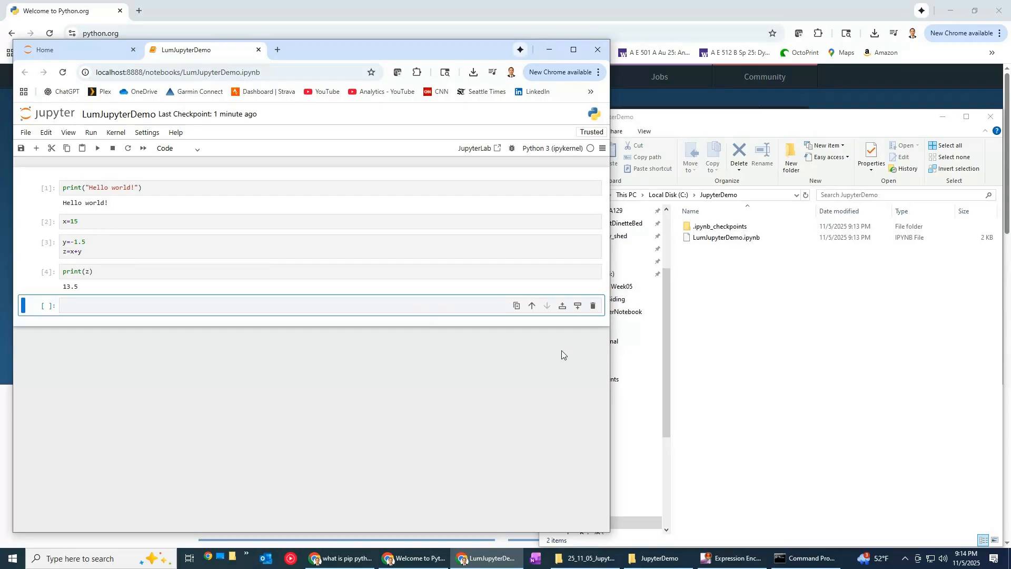
pyautogui.moveTo(562, 306)
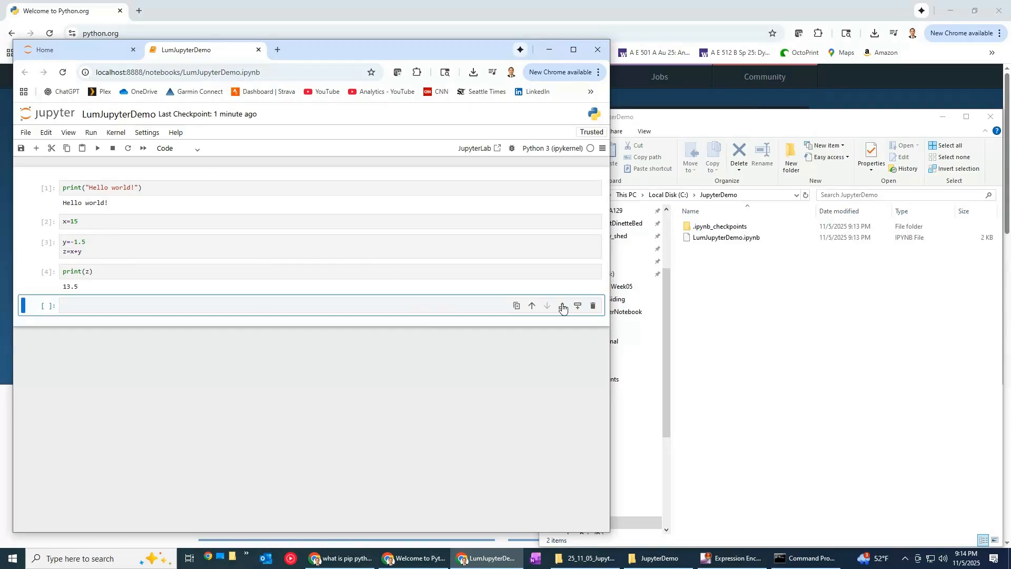